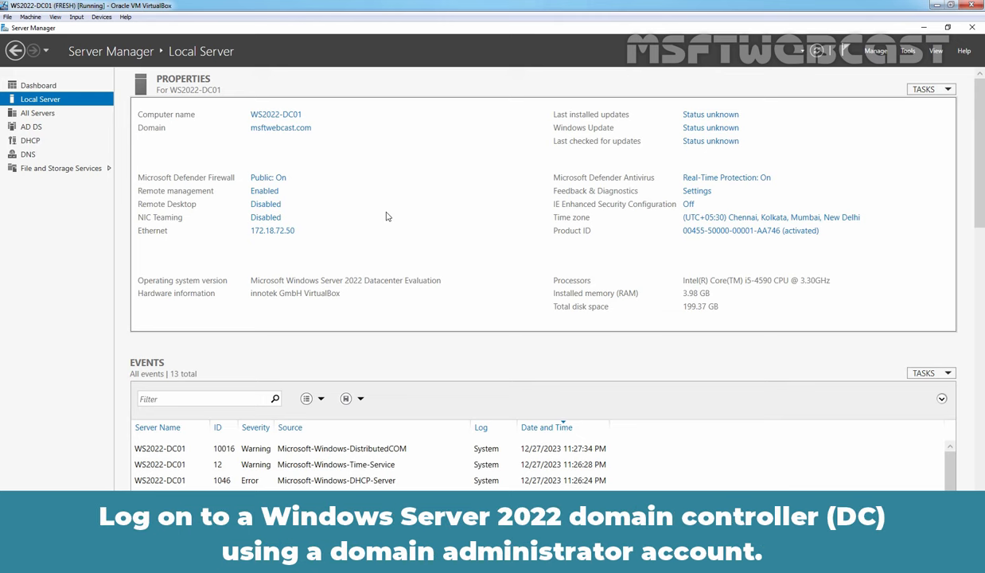
mouse_move(390, 213)
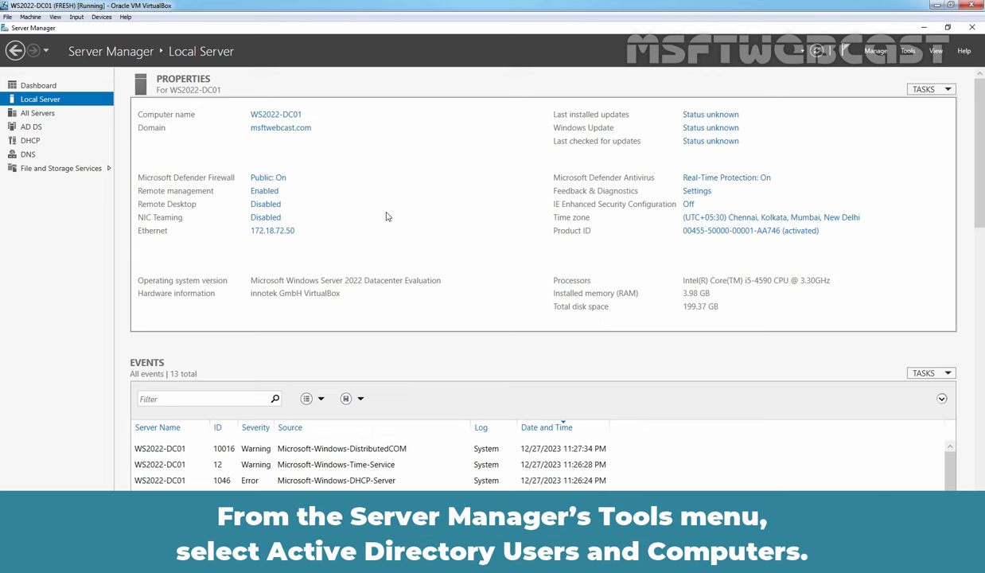
- Create an organizational unit named DESIGN under the msftwebcast.com domain
click(907, 51)
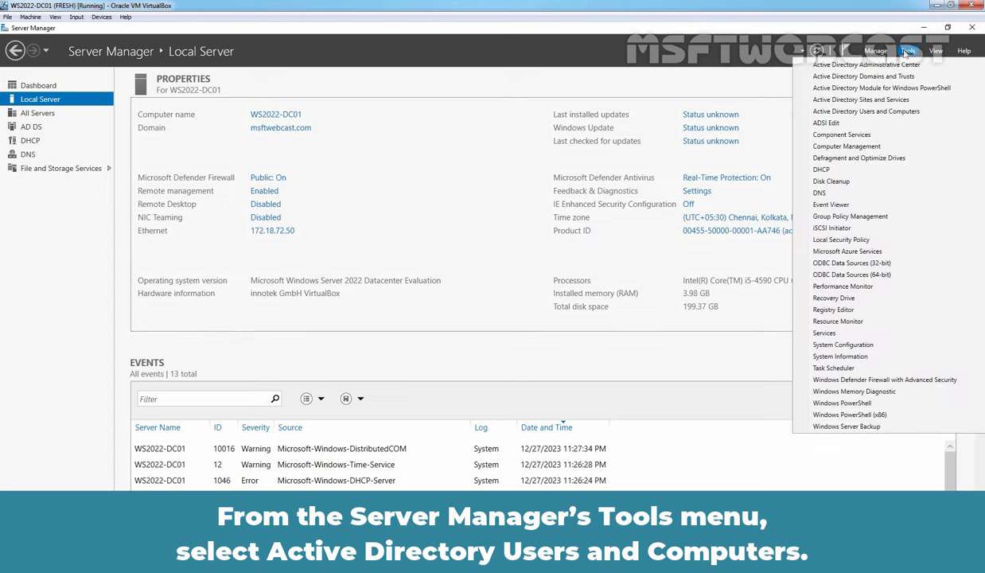
click(907, 49)
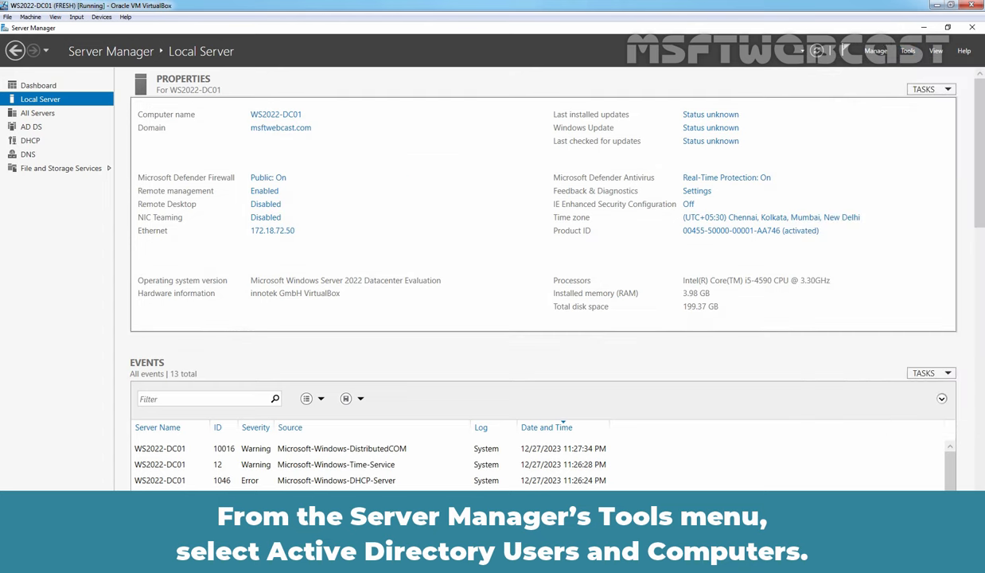
mouse_move(825, 112)
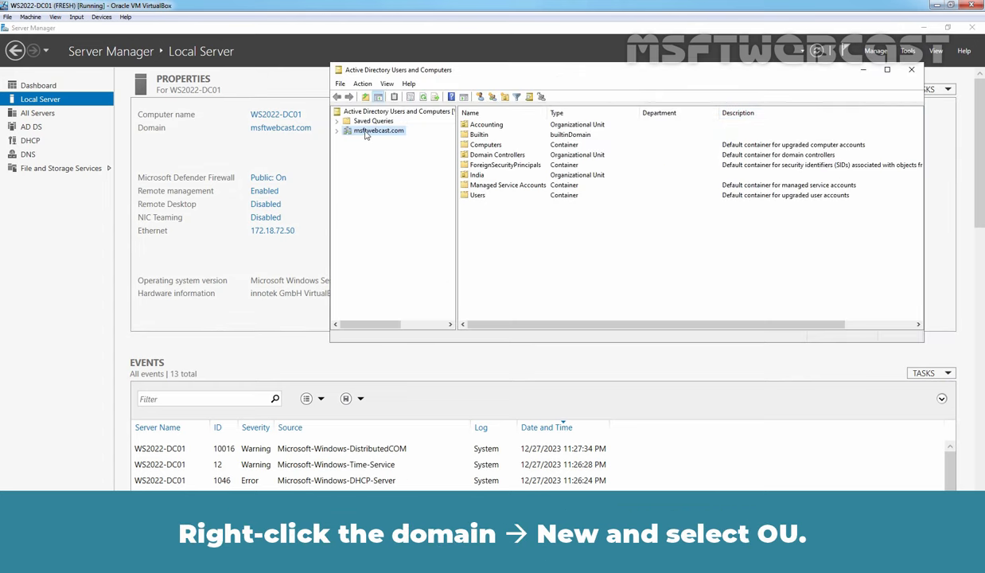
right_click(379, 131)
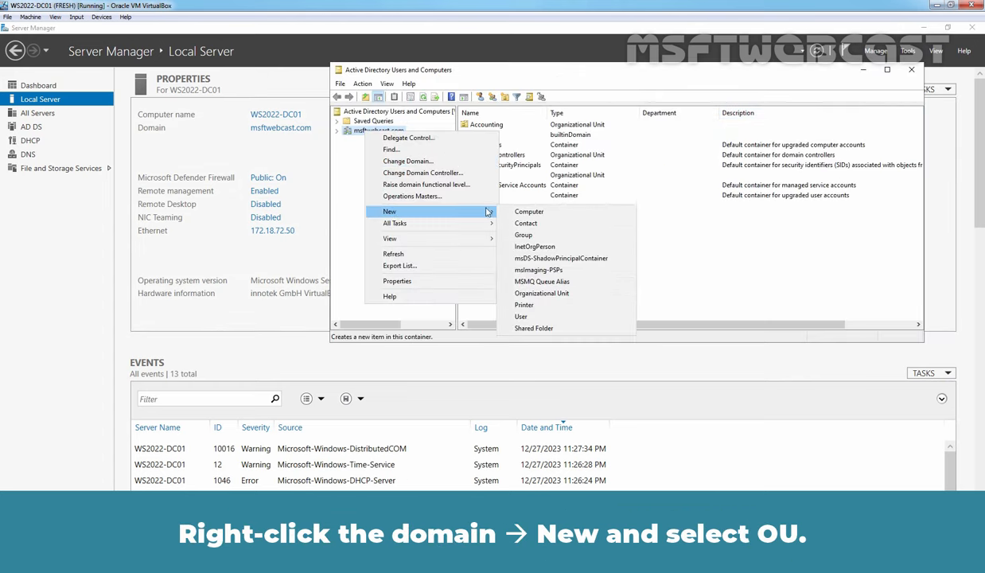
click(541, 293)
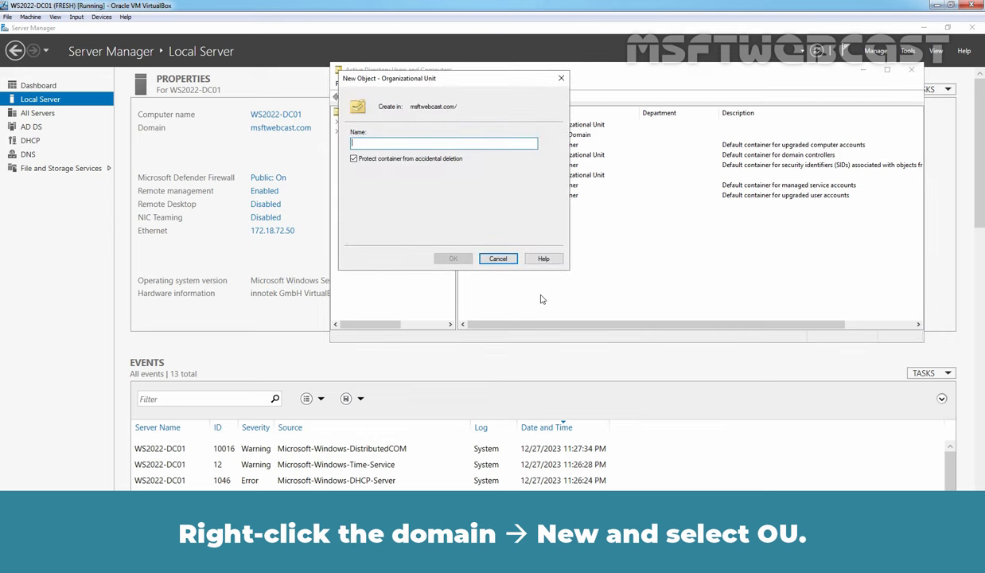
text(D)
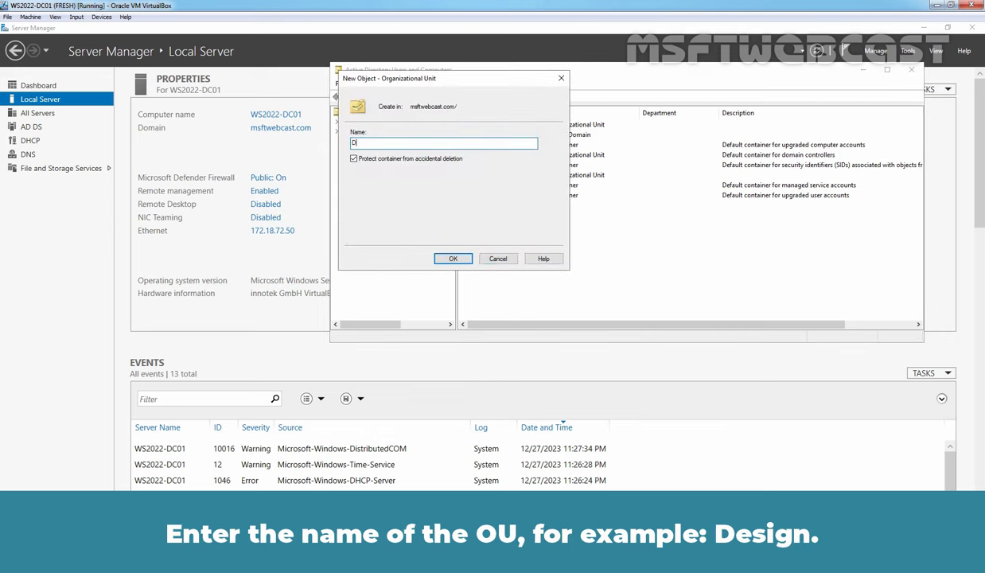
text(DESIGN)
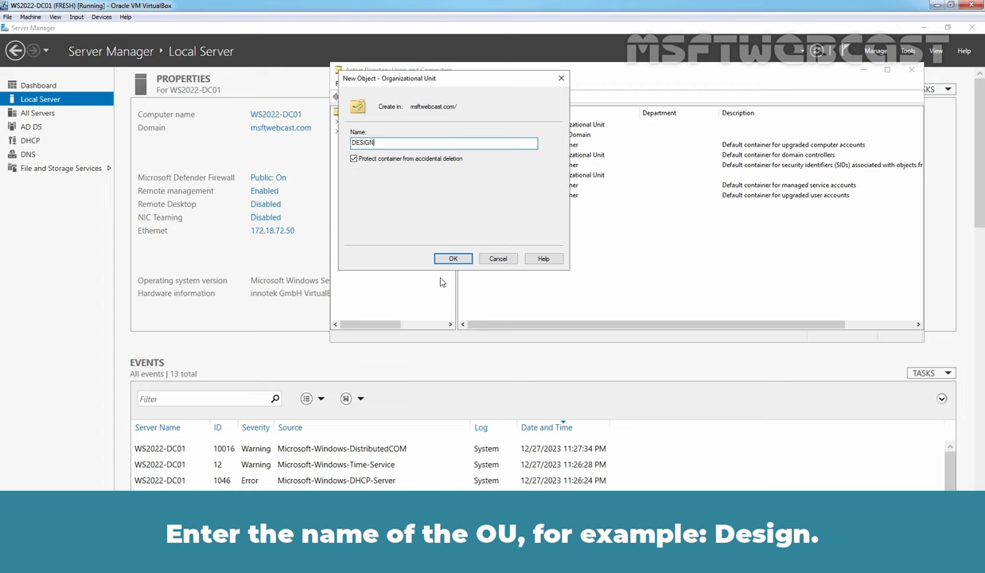
click(451, 258)
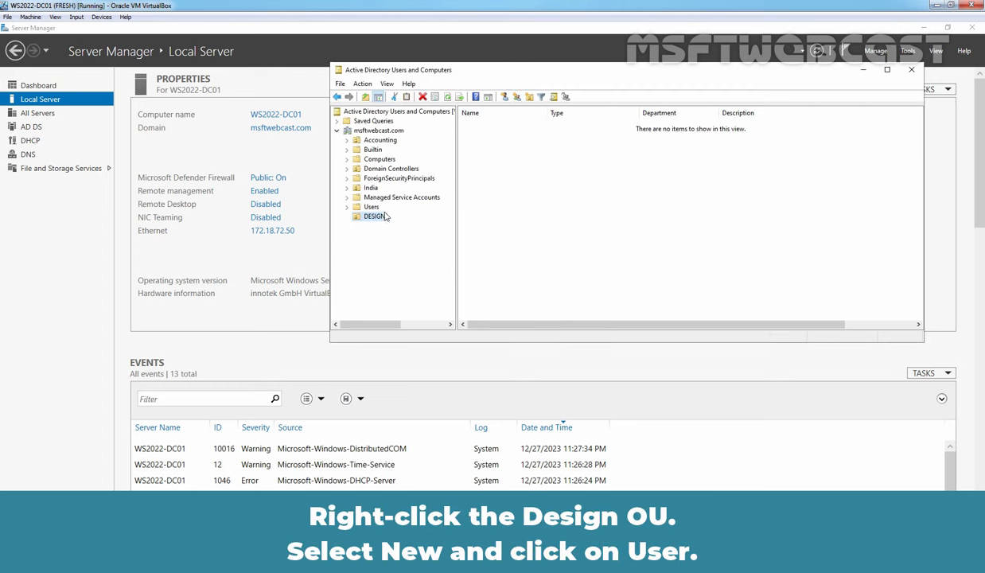
right_click(374, 217)
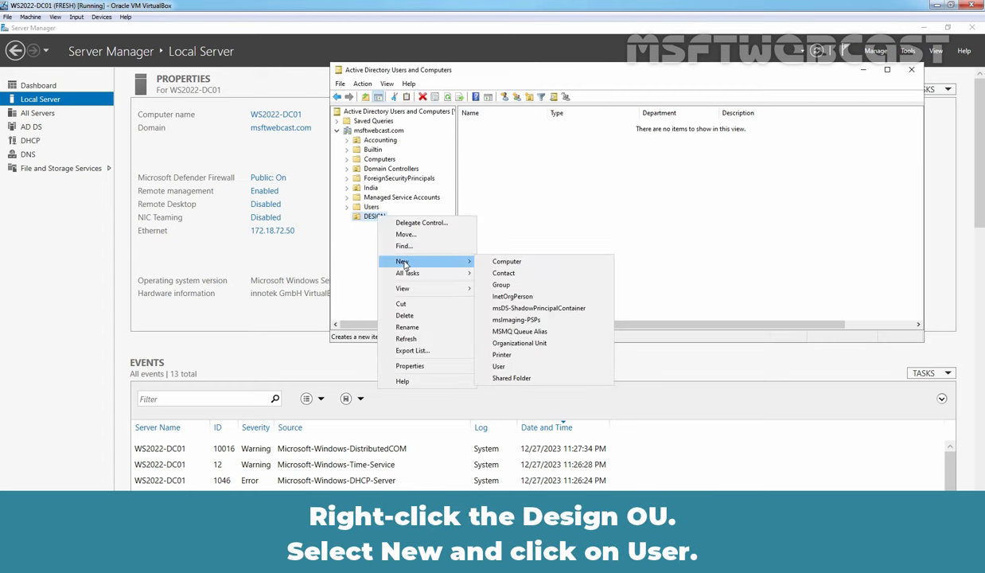
mouse_move(498, 366)
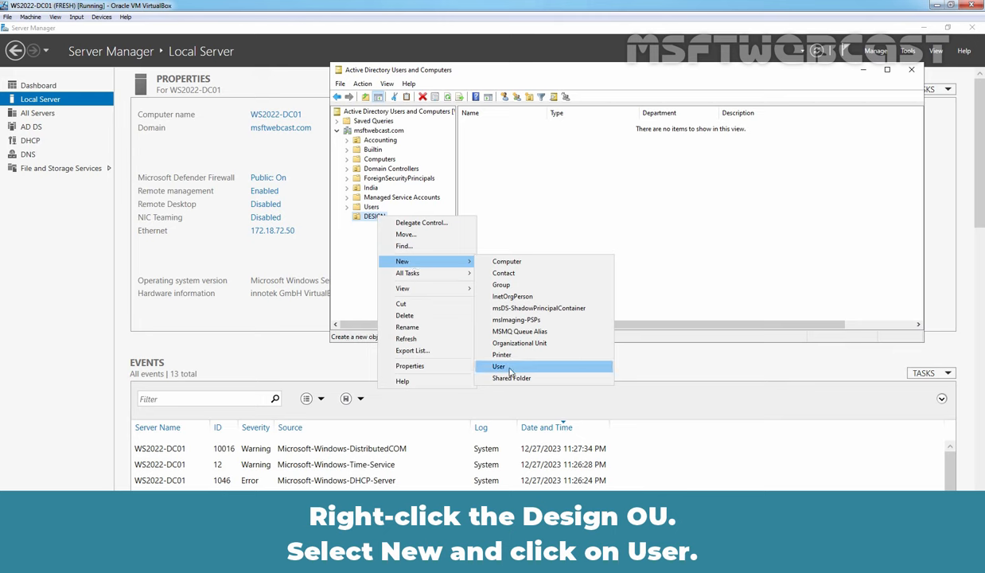
click(499, 366)
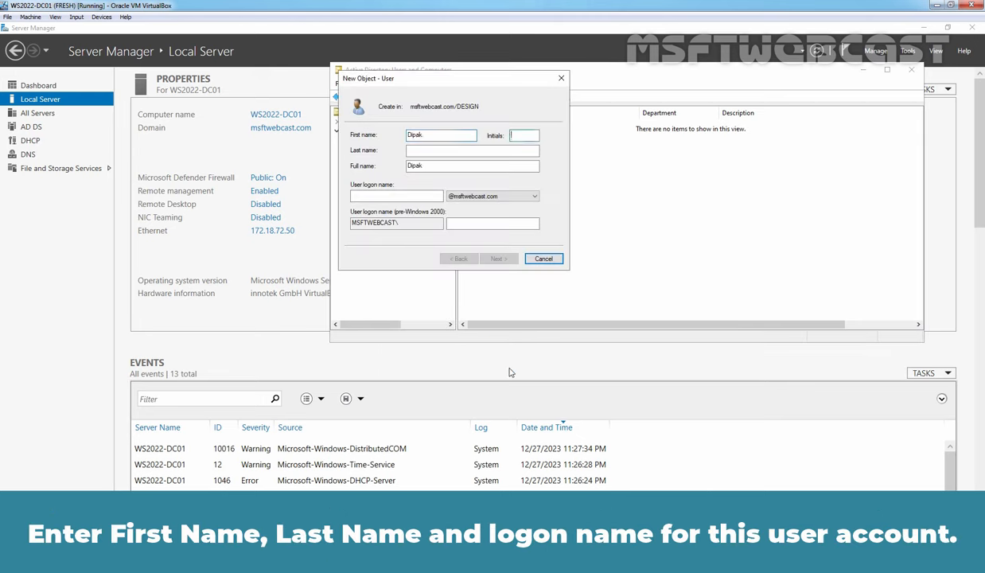
text(Patel)
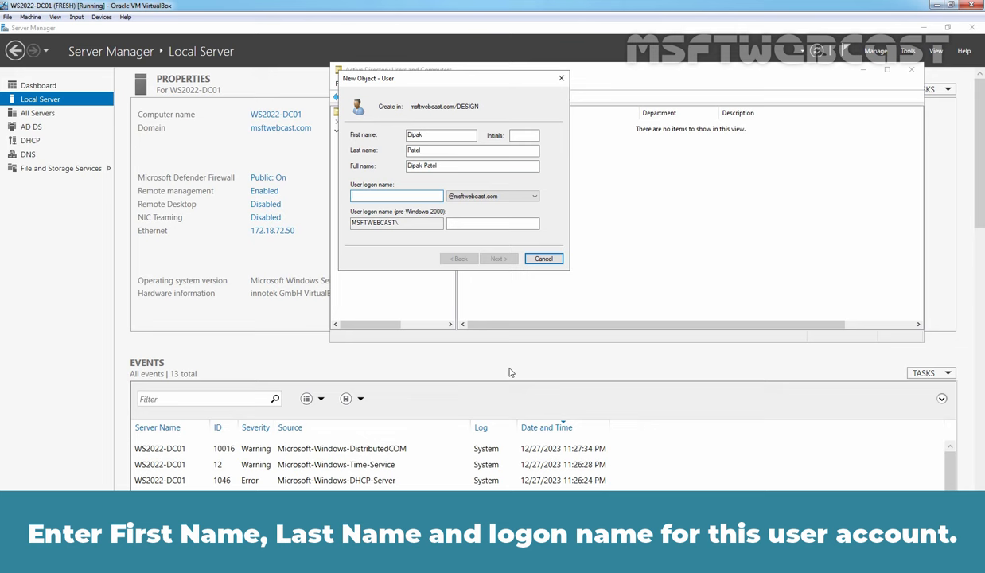
text(dipak.p)
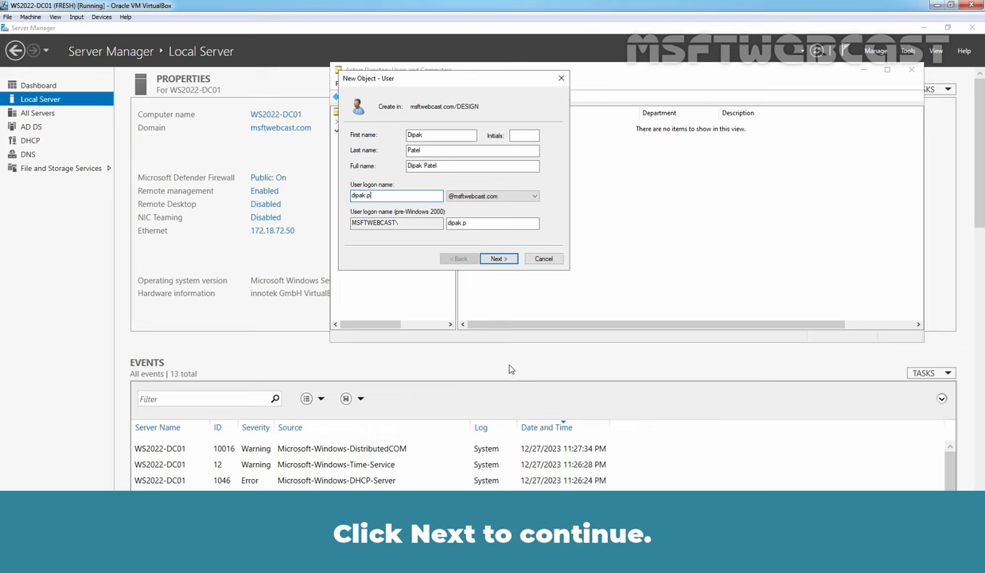
click(496, 257)
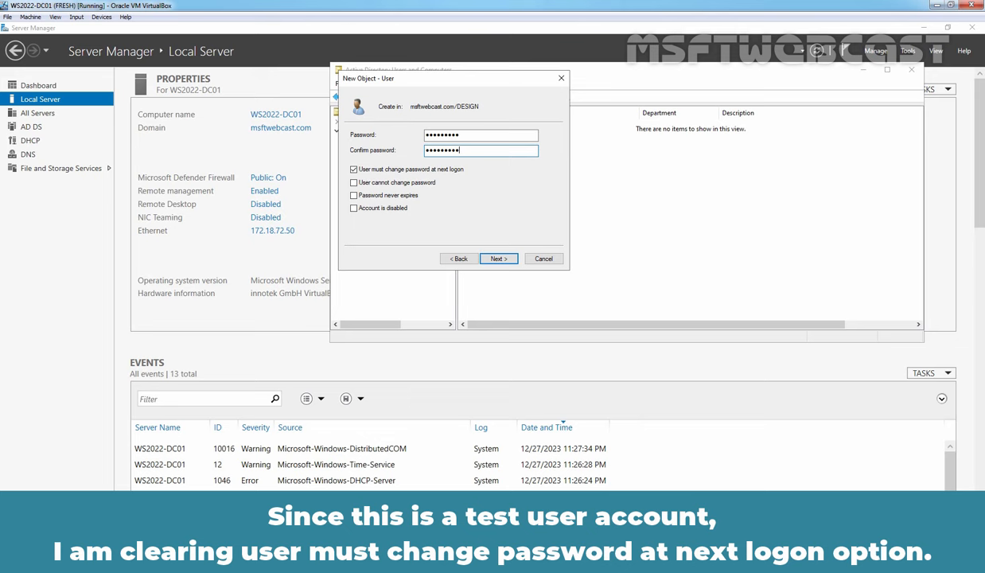
click(353, 168)
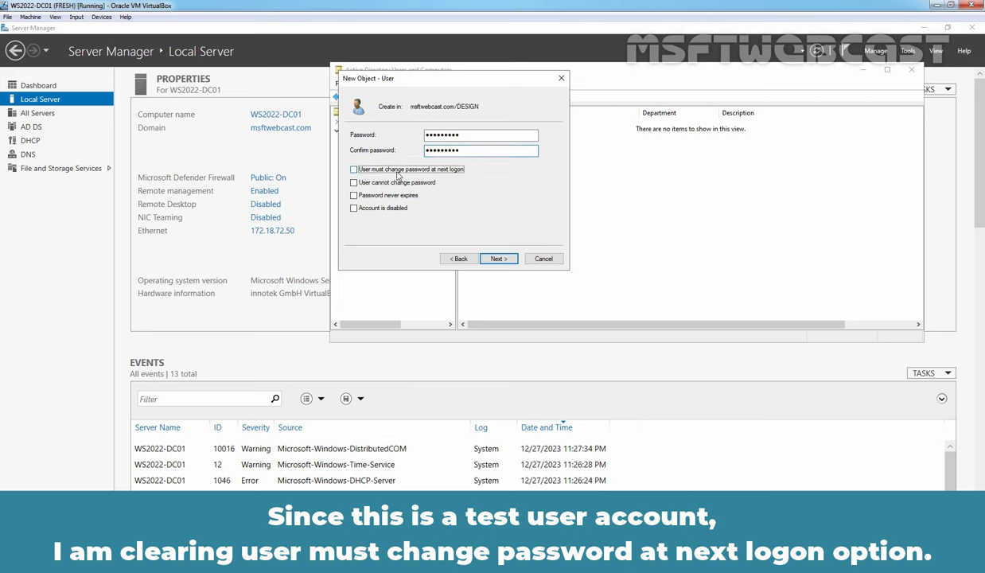
click(496, 258)
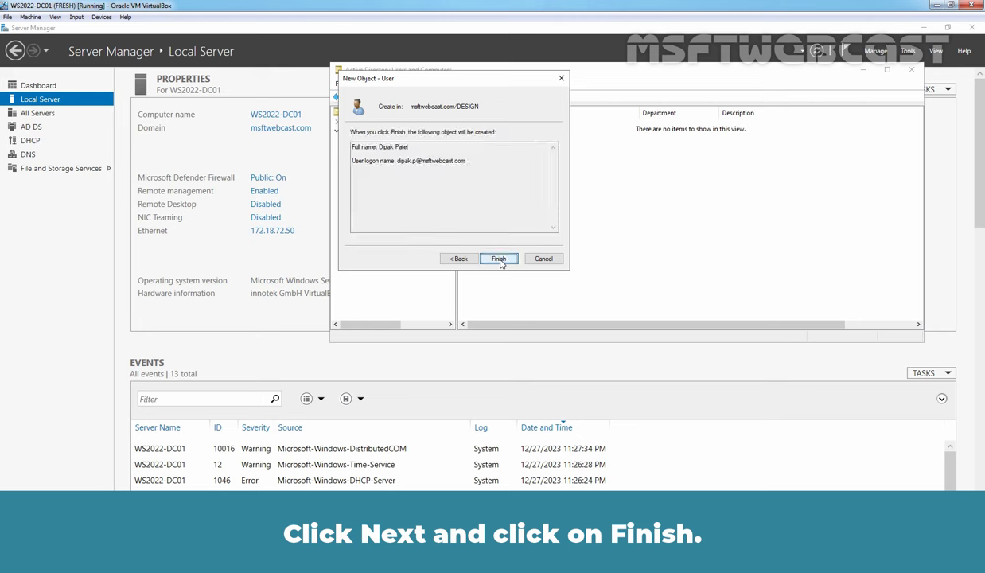
click(498, 258)
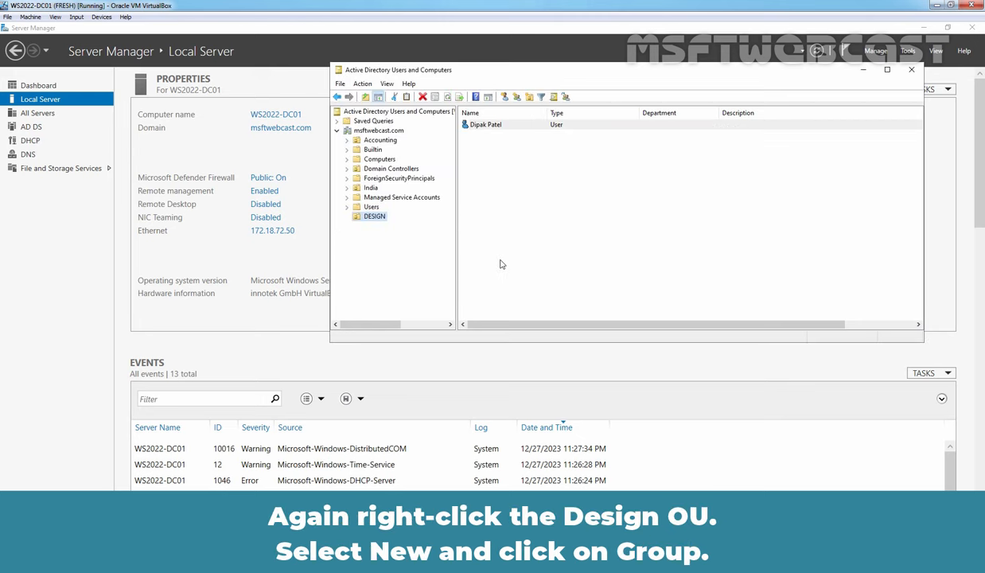
- Create a global security group named Folder Redirection Users in the DESIGN OU
right_click(374, 216)
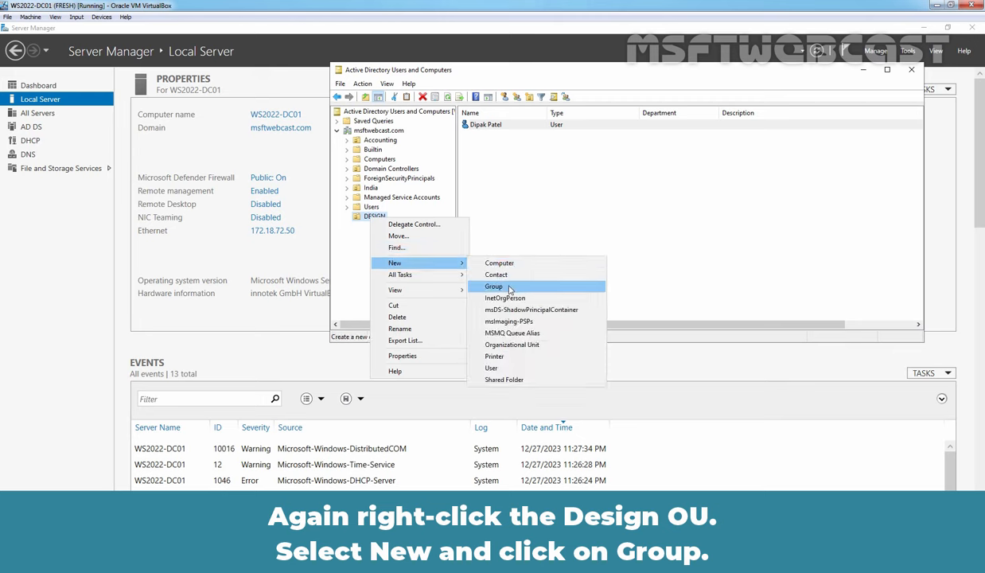
click(494, 287)
text(Folder Redirection Users)
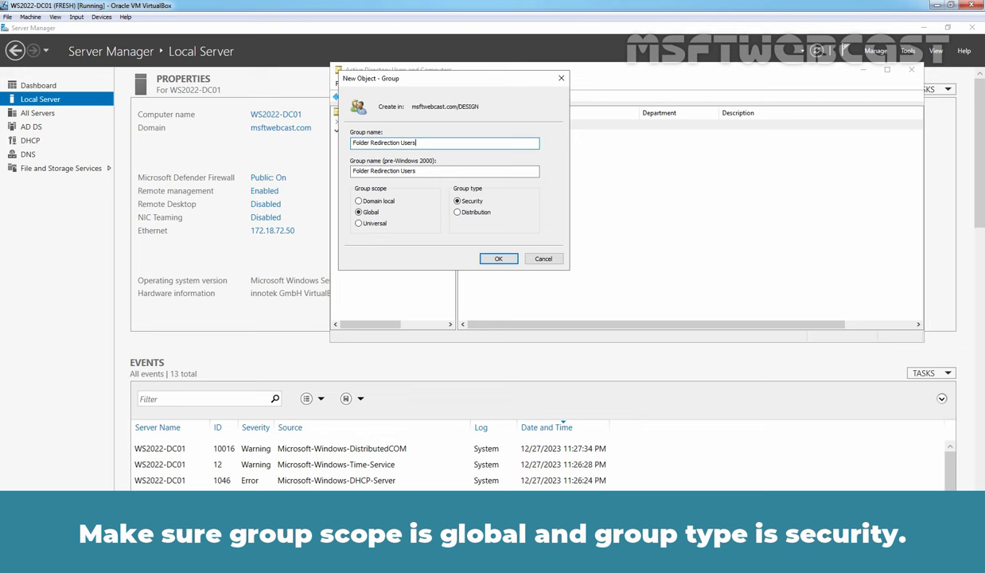
click(498, 257)
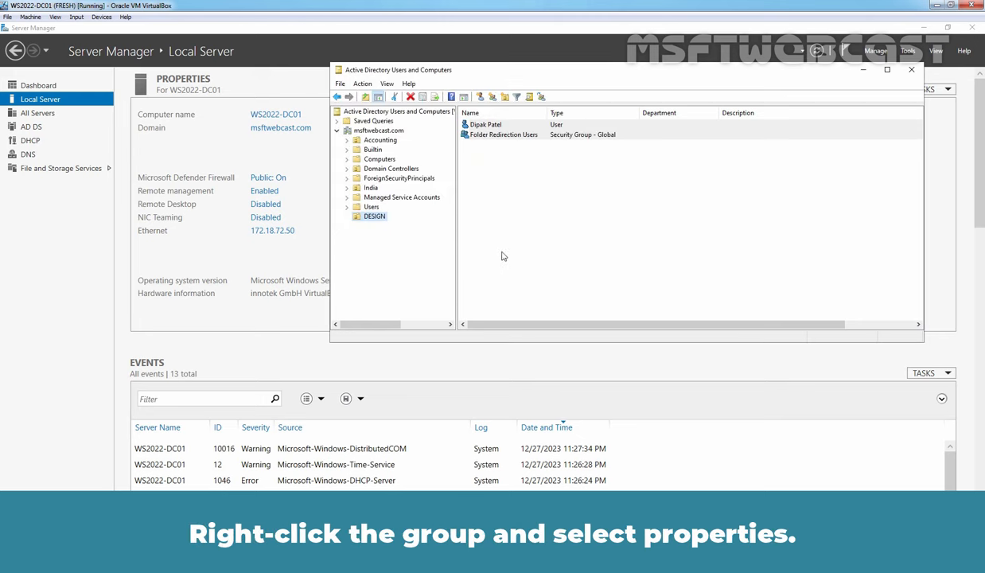
click(503, 133)
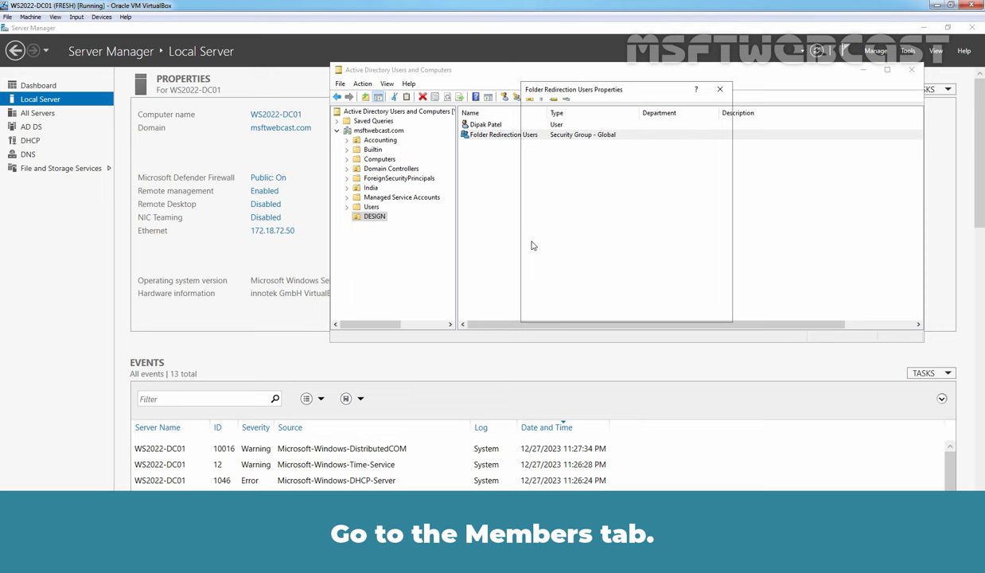
click(565, 109)
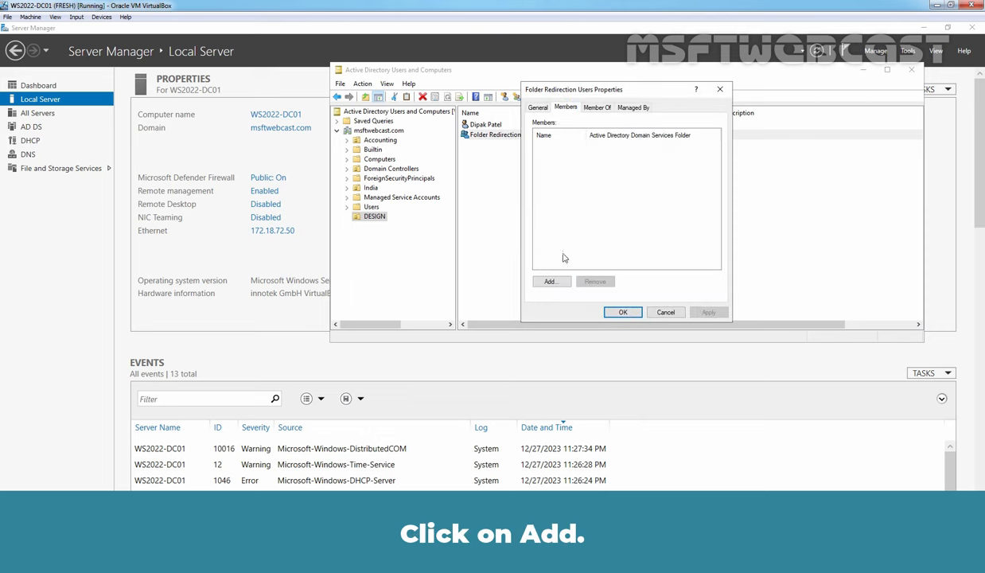
click(550, 280)
text(dipak)
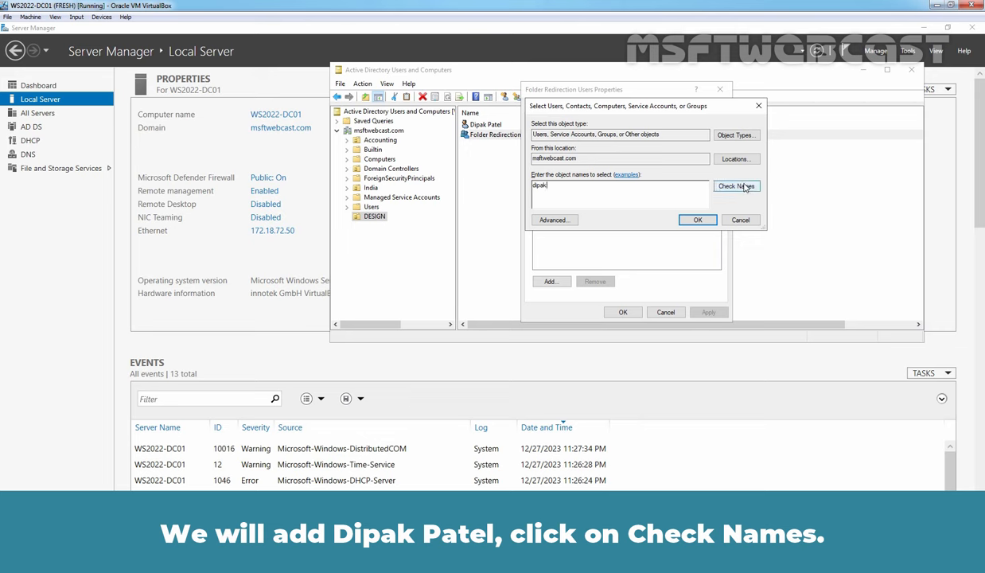
click(735, 185)
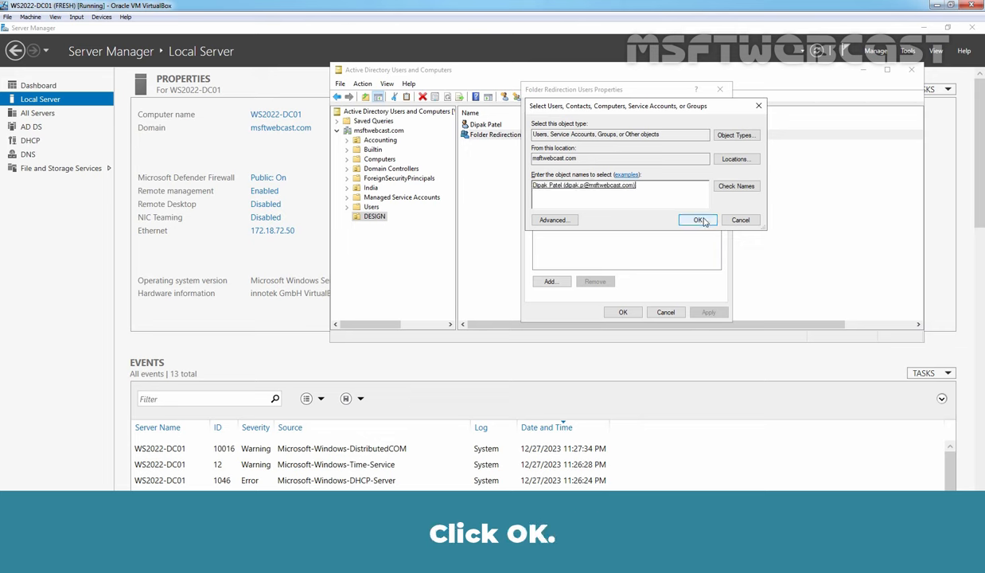
click(697, 219)
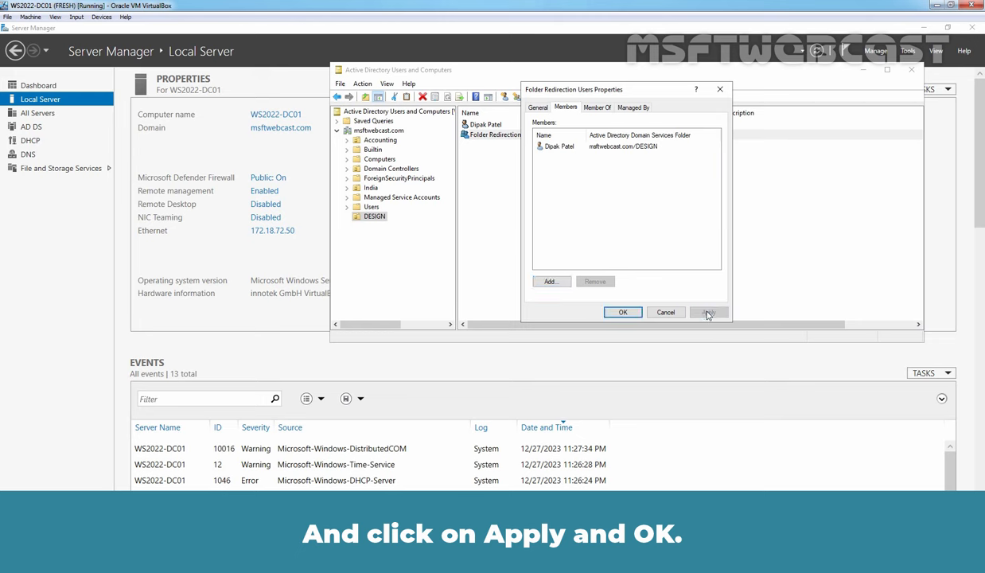
click(624, 312)
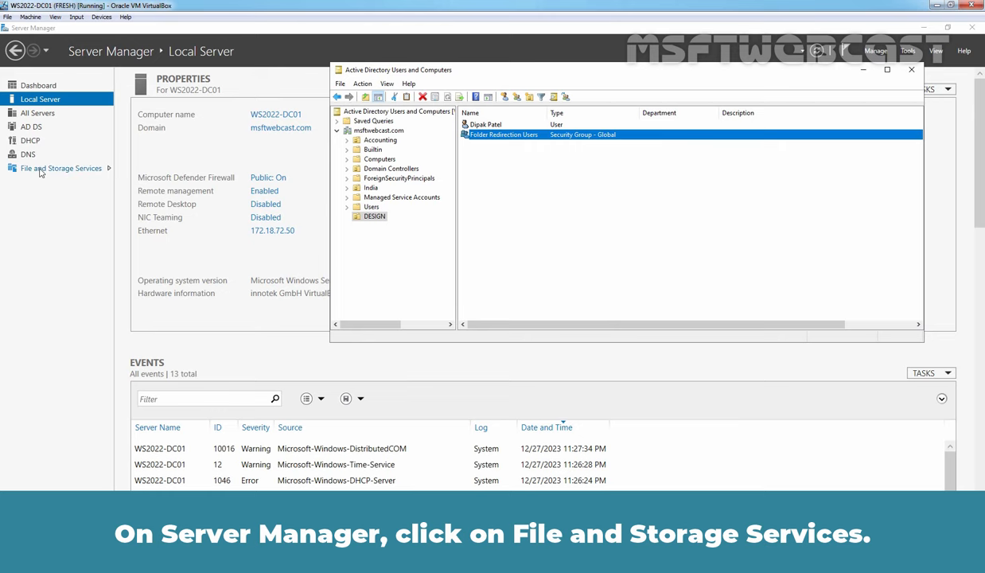
- Start a quick SMB share on a new C:\Design_Data folder created during browsing
click(60, 168)
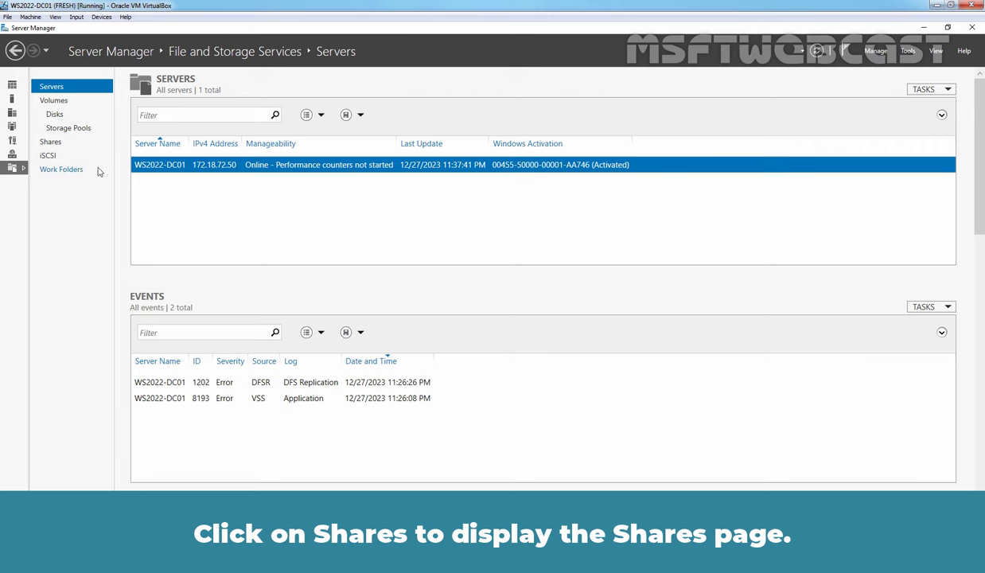
click(50, 140)
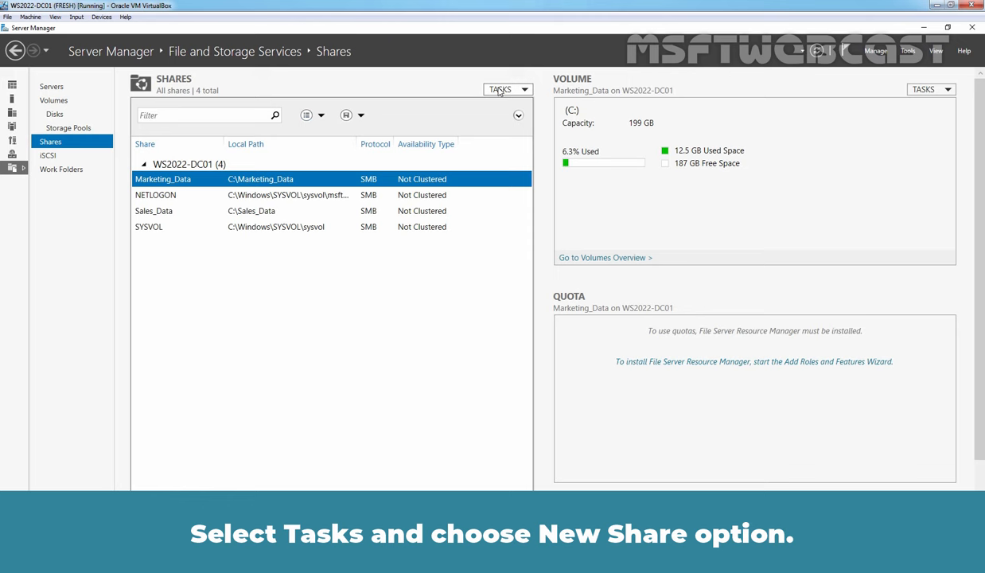
click(499, 89)
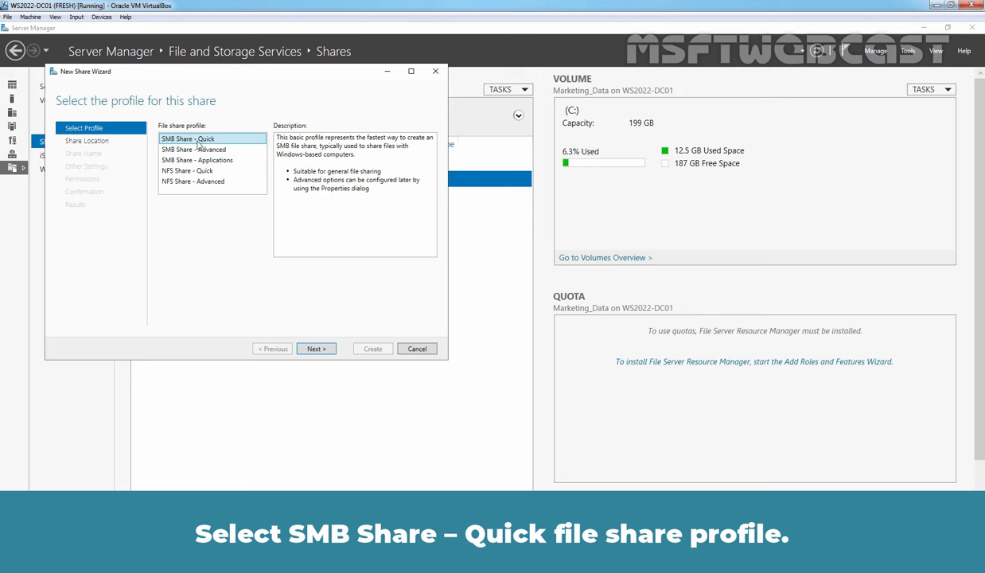
click(315, 348)
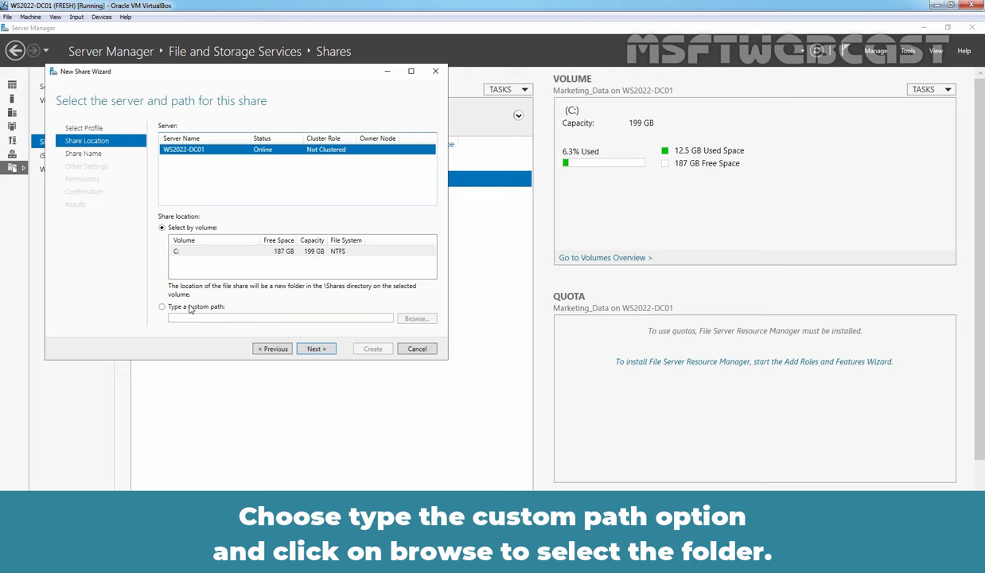
click(162, 306)
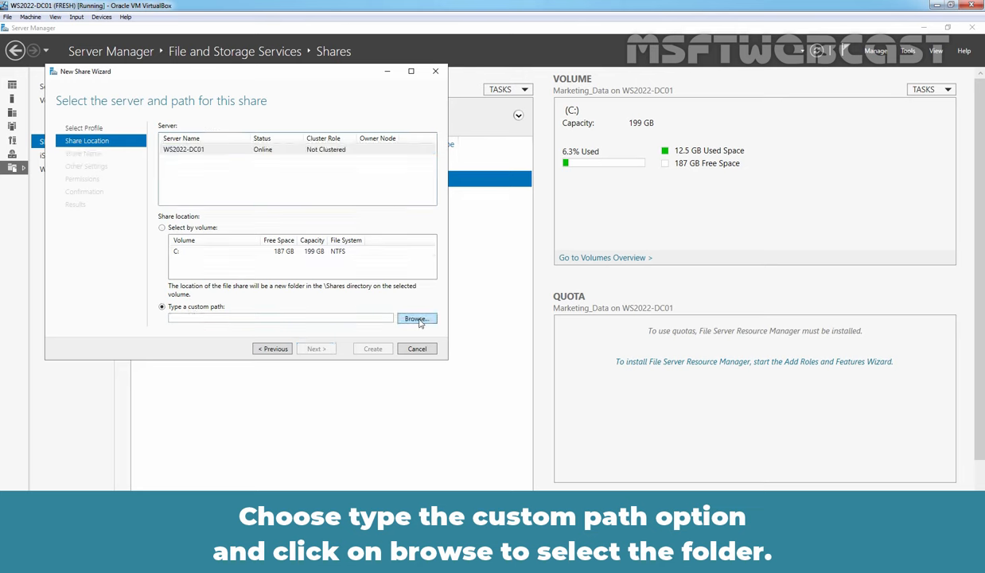
click(416, 318)
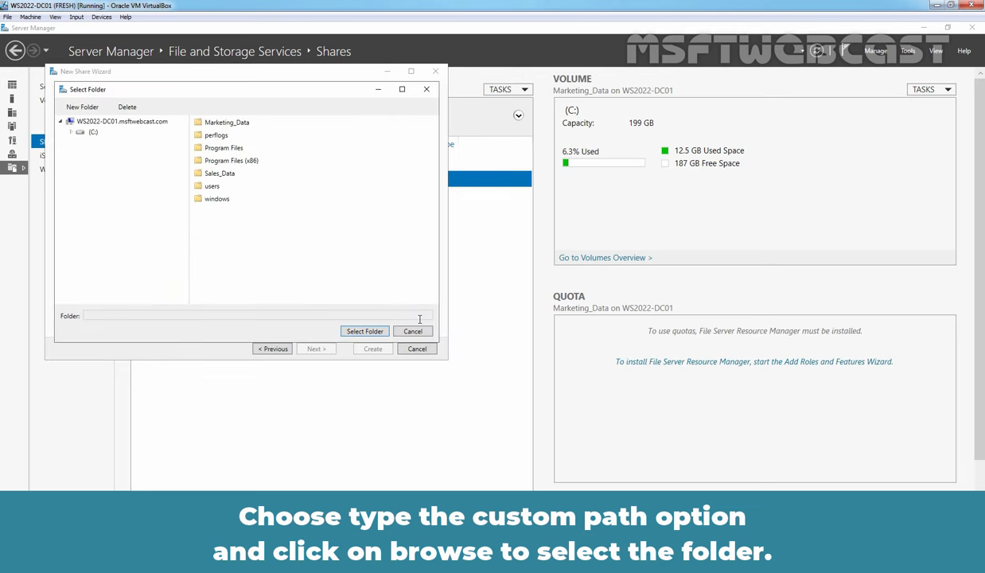
click(93, 130)
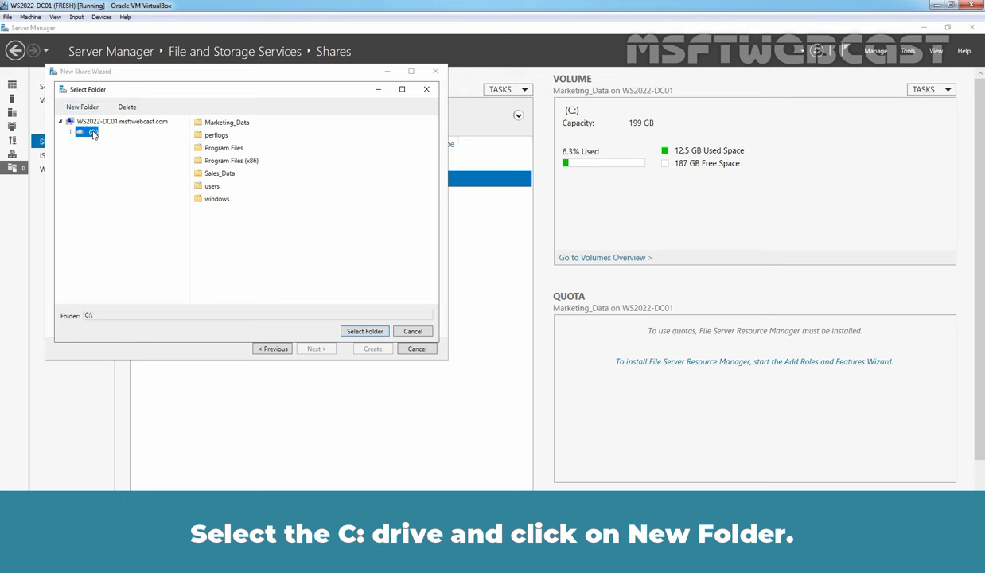
click(83, 107)
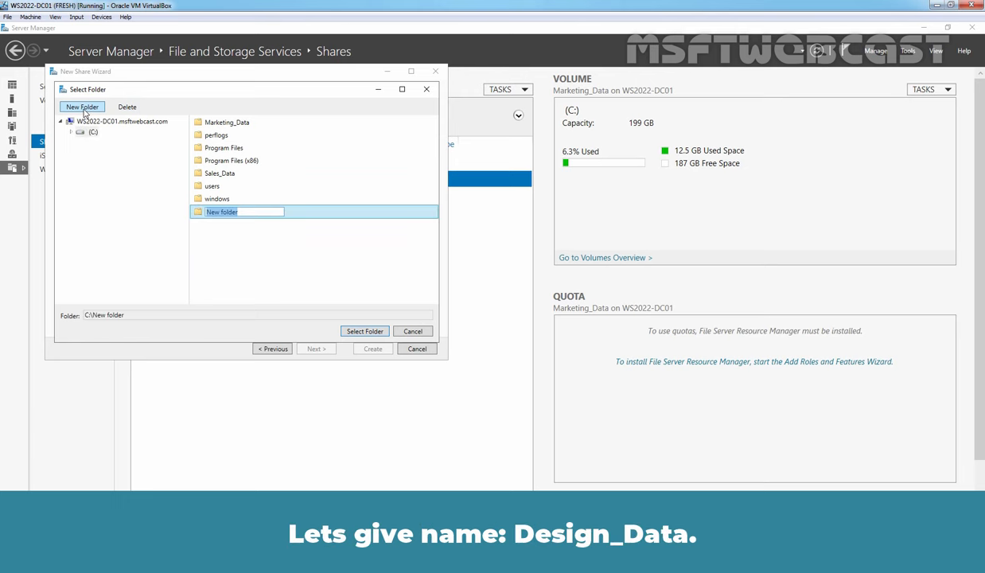
text(Design_Data)
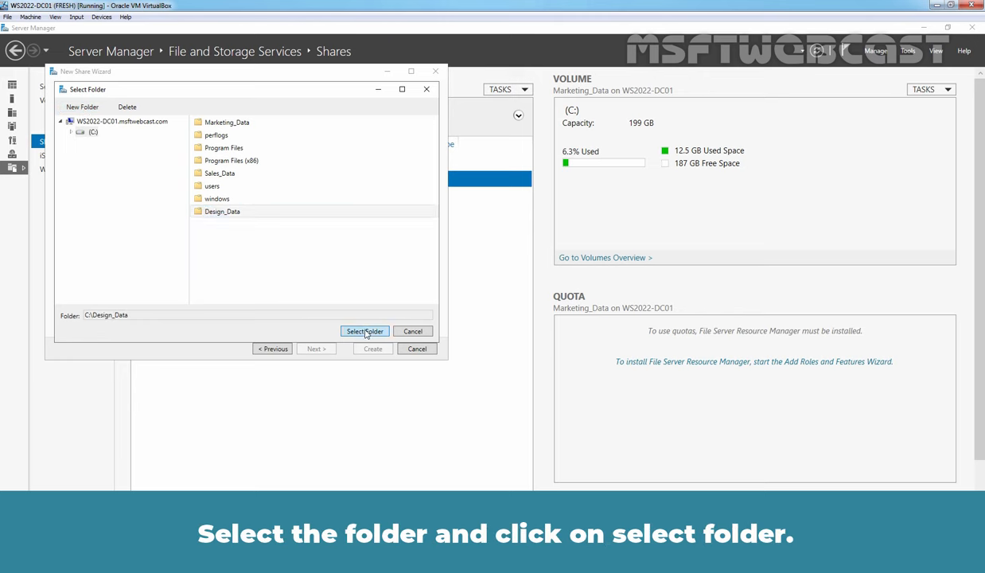
click(364, 331)
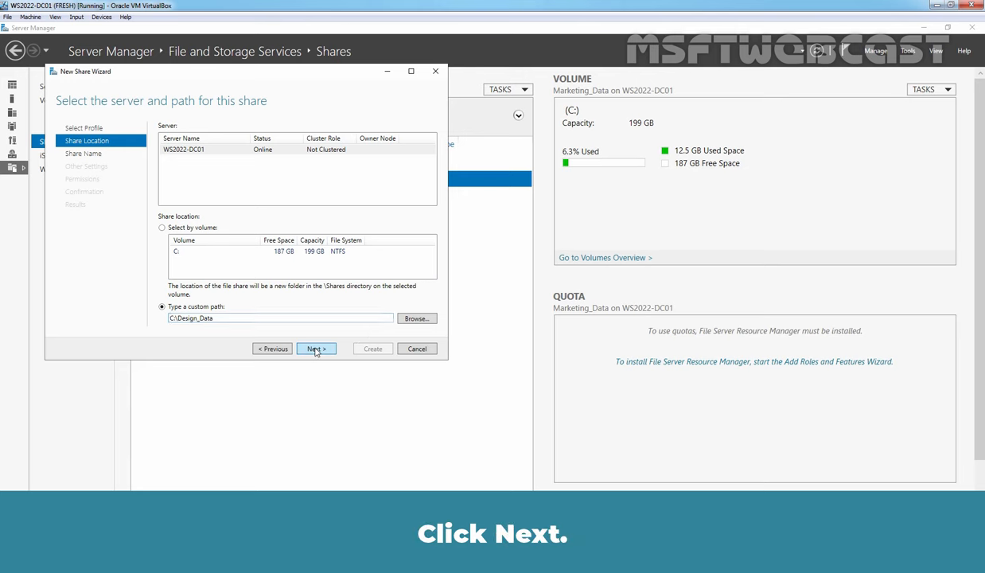
- Name the share Design_Data$ to hide it and continue to the permissions step with defaults
click(315, 348)
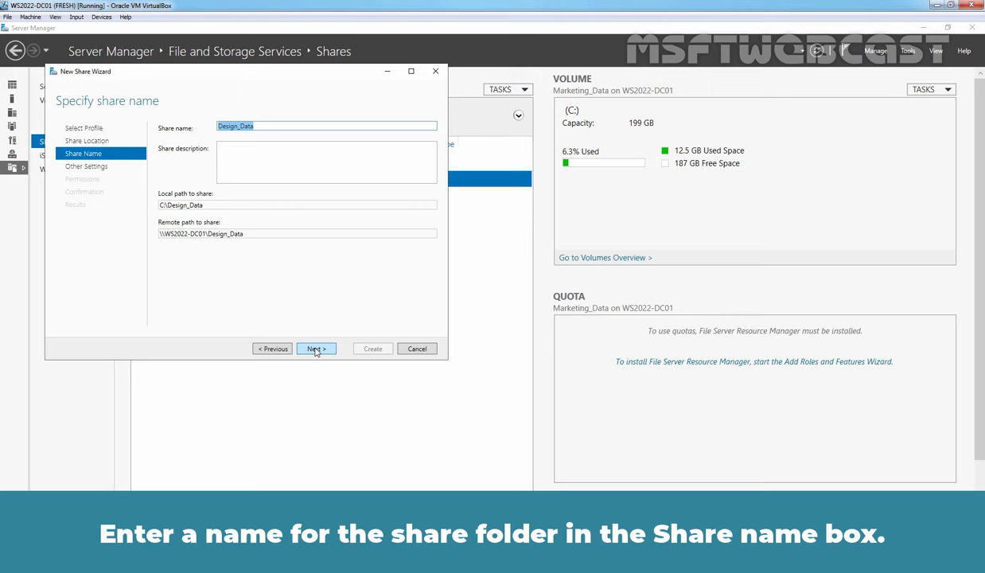
text($)
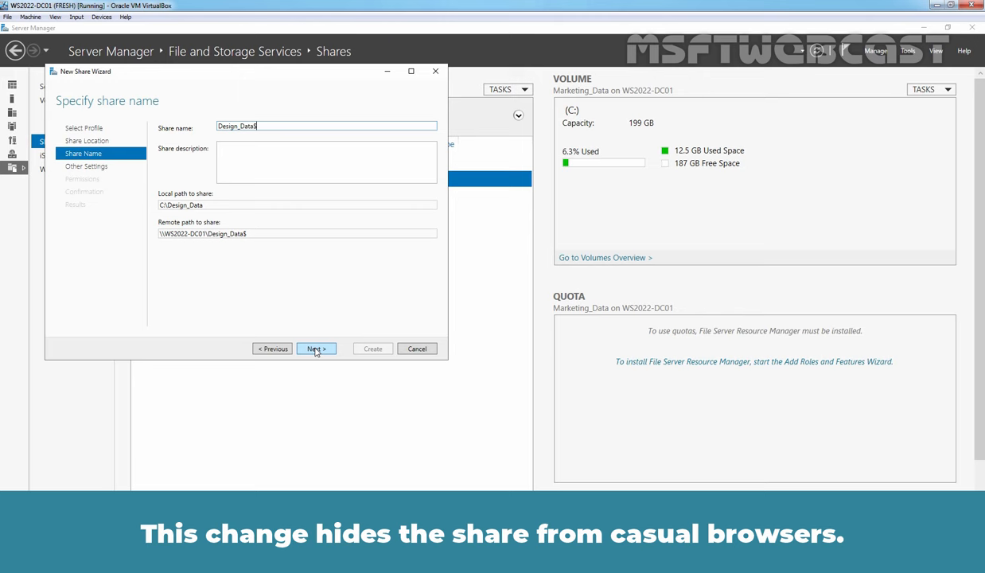
click(315, 349)
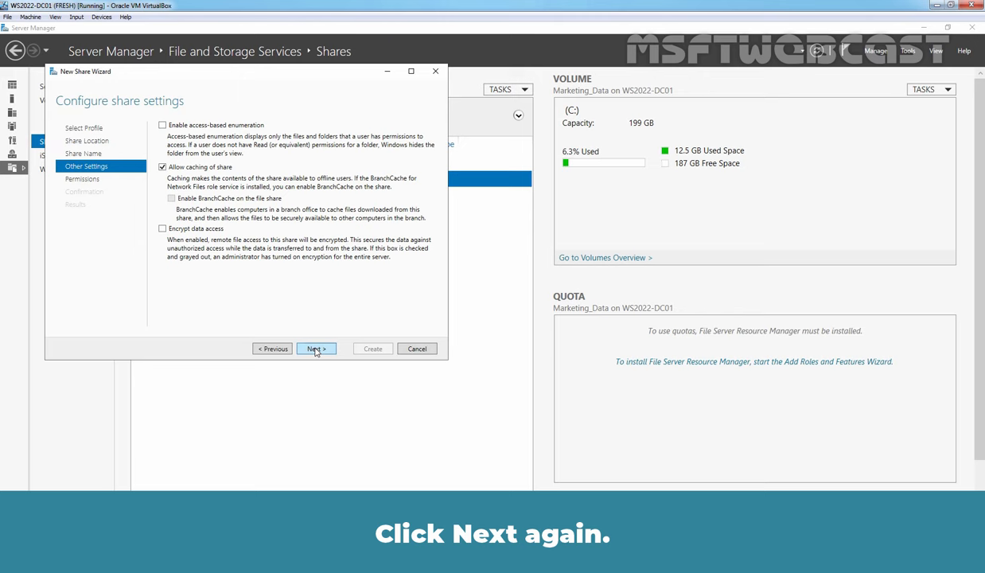
click(316, 349)
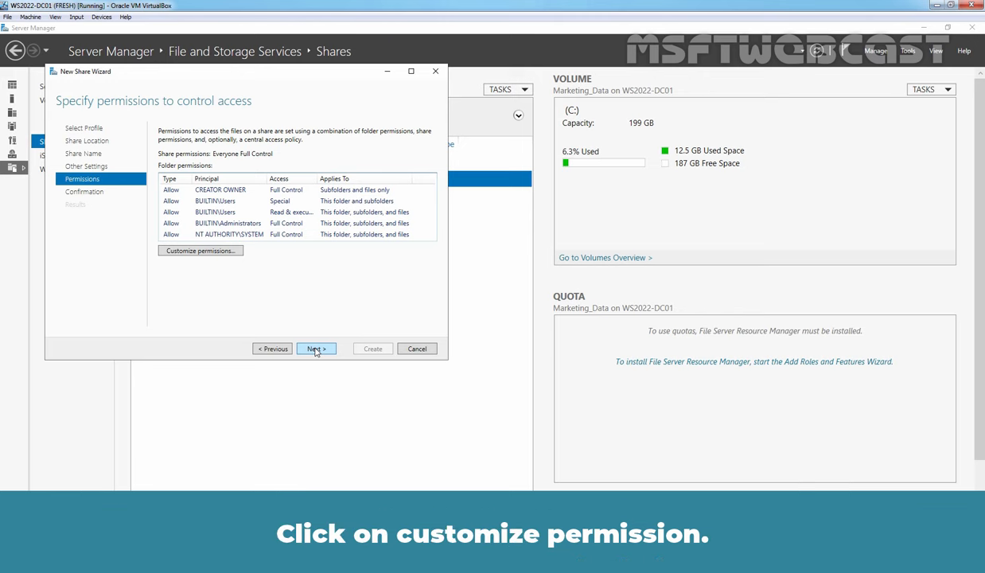
- Disable inheritance on Design_Data, converting entries to explicit, and remove both Users entries
click(201, 251)
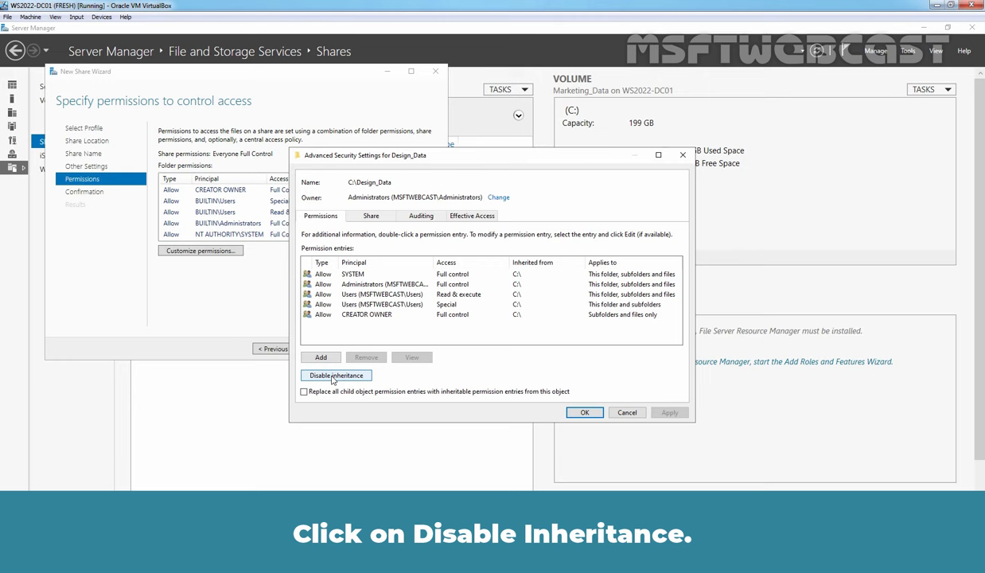
click(336, 376)
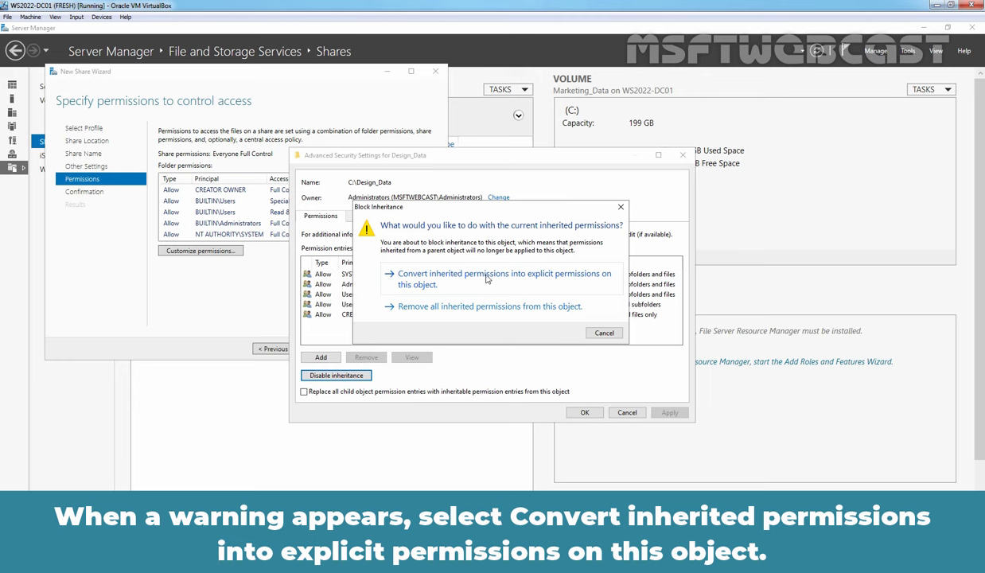
click(503, 279)
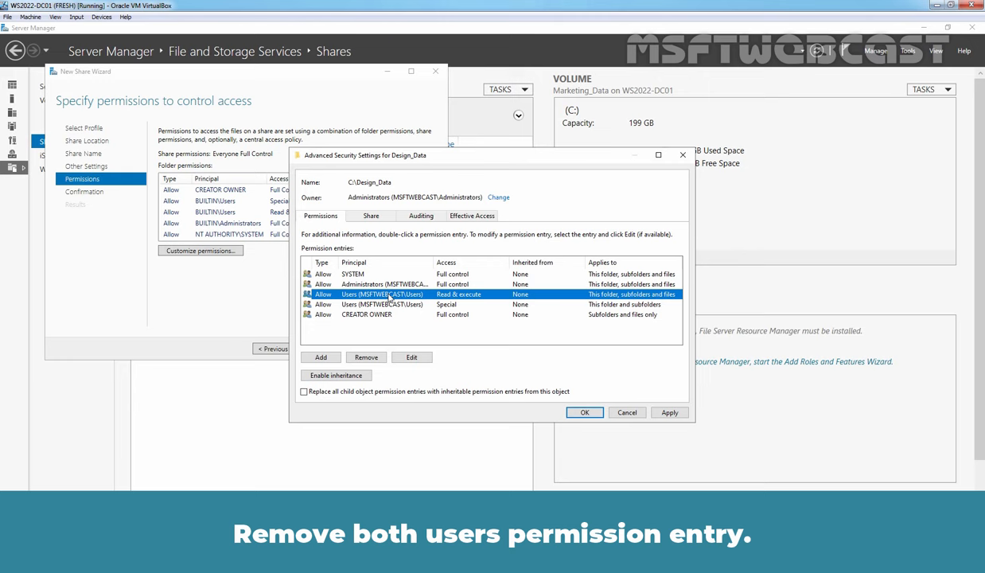
click(366, 357)
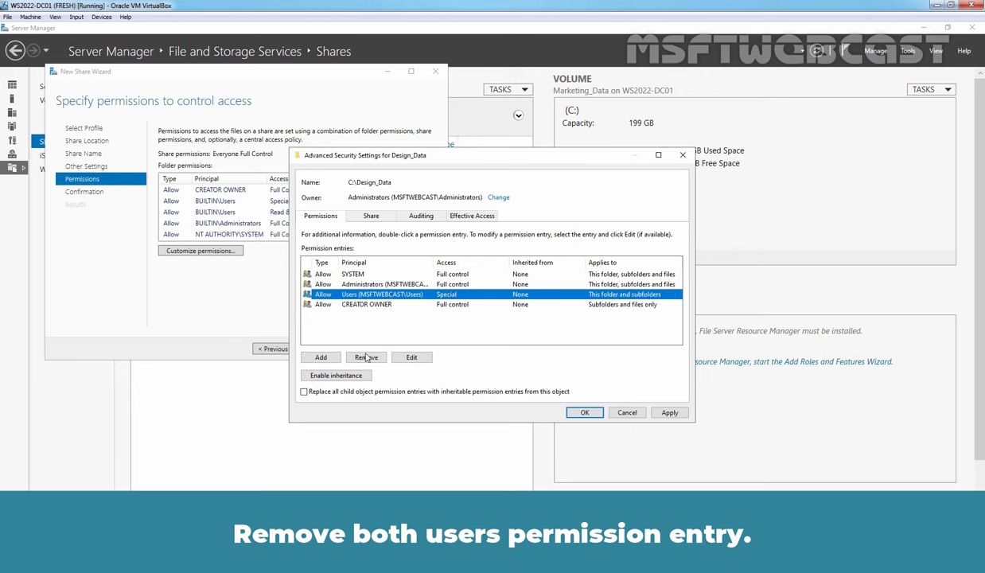
click(366, 357)
text(Folder Redirection Users)
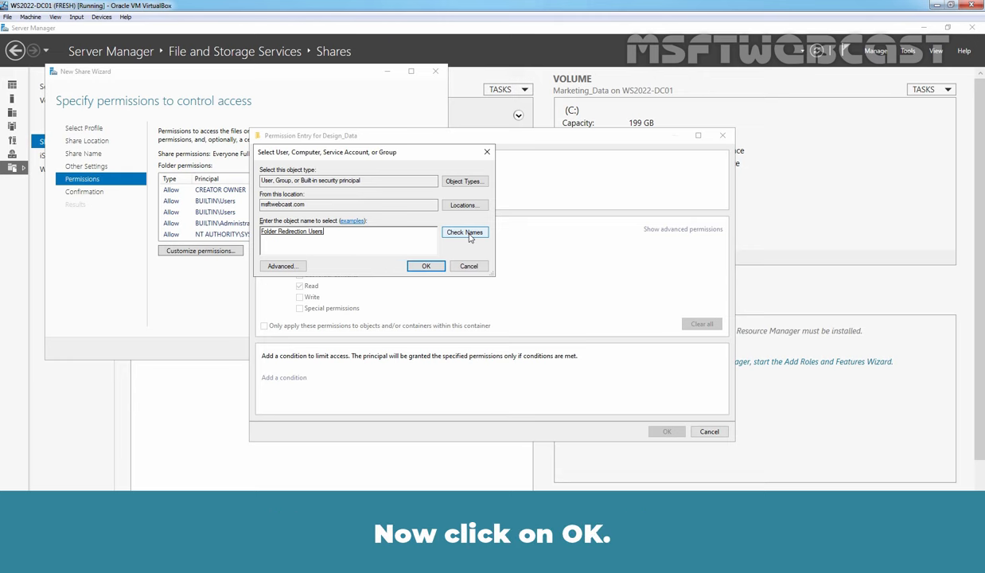
- Give Folder Redirection Users a this-folder-only entry including Create folders / append data, and save
click(424, 266)
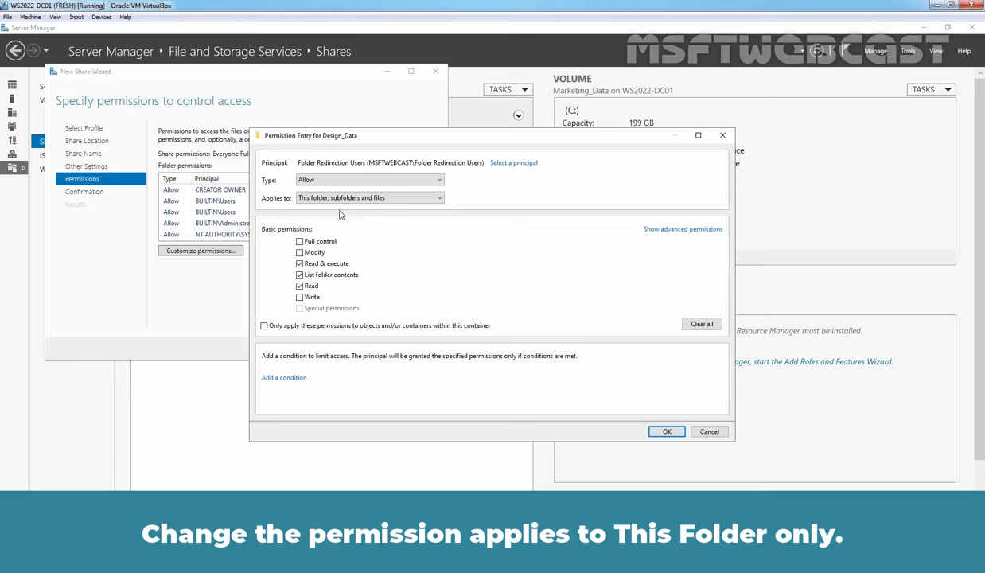
click(371, 197)
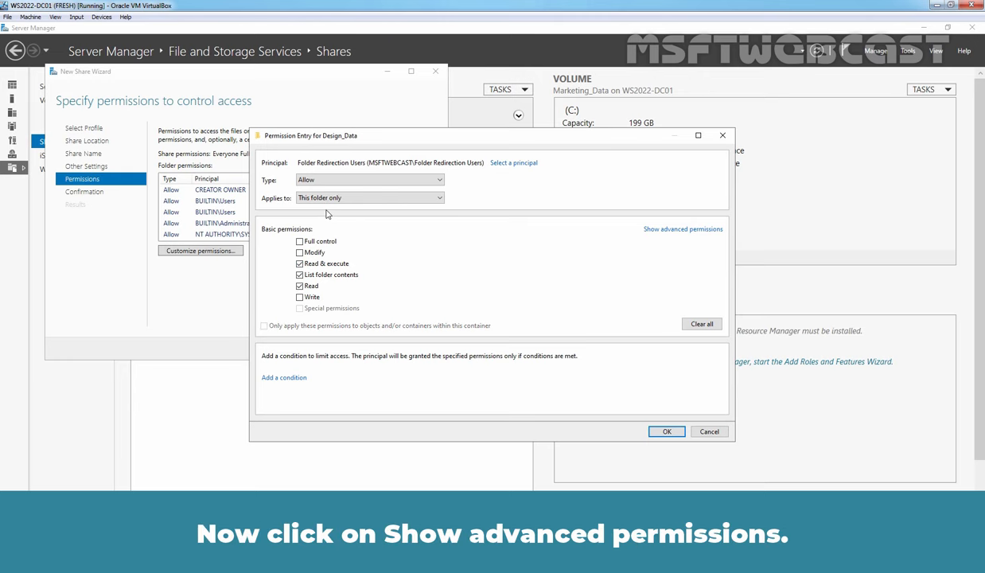
mouse_move(683, 229)
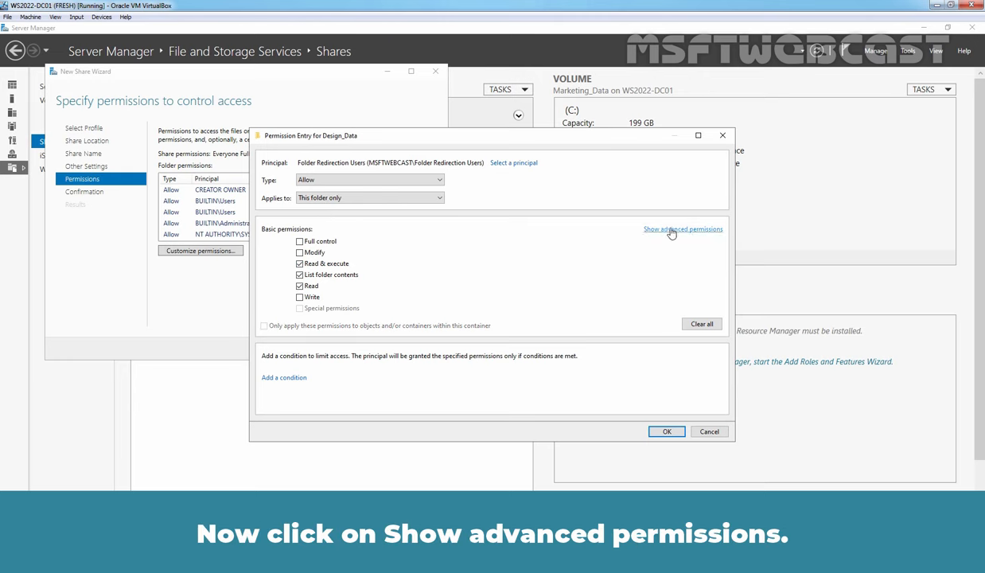
click(683, 229)
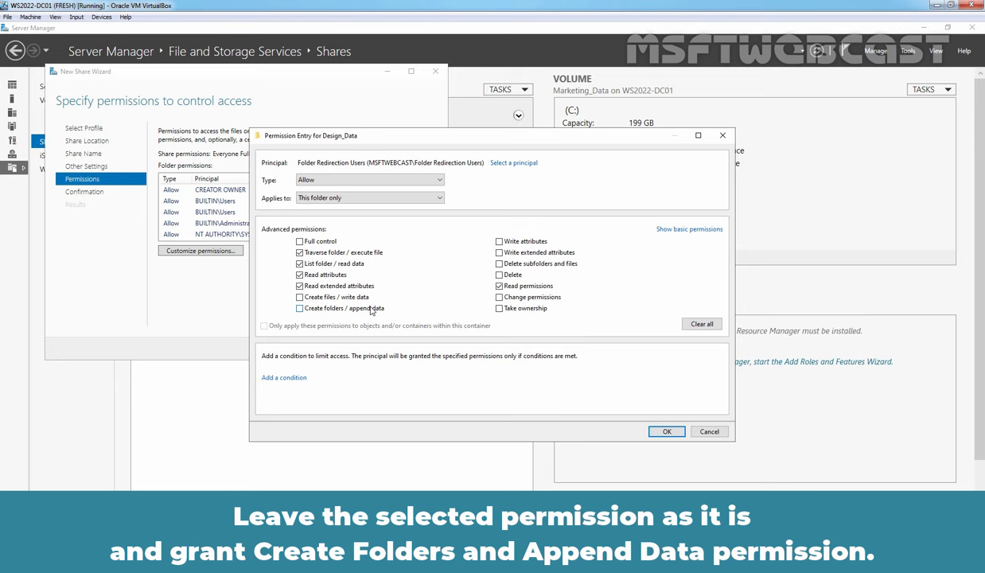
click(299, 309)
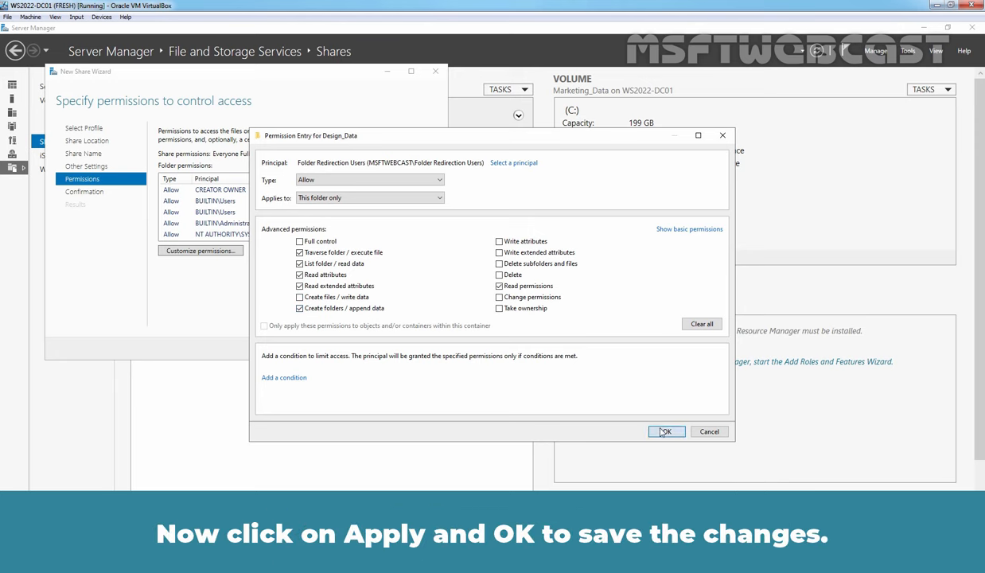
click(665, 429)
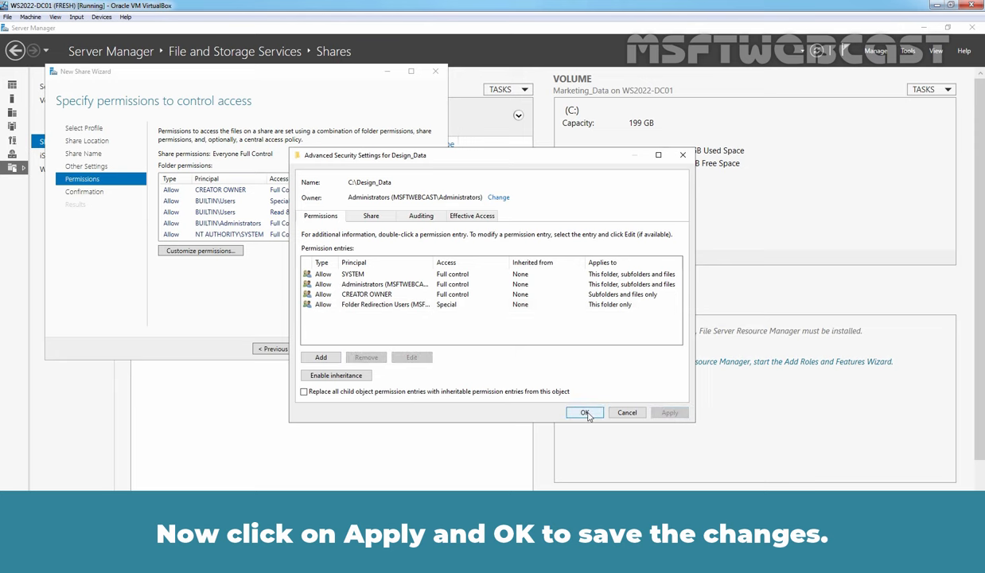
click(585, 412)
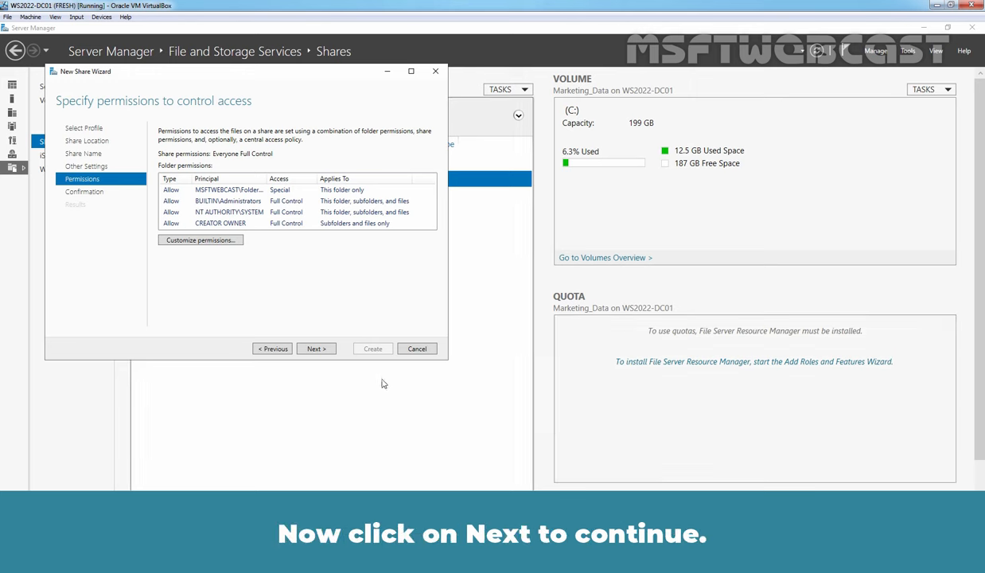
- Confirm and create the hidden Design_Data$ share, then close the wizard
click(315, 349)
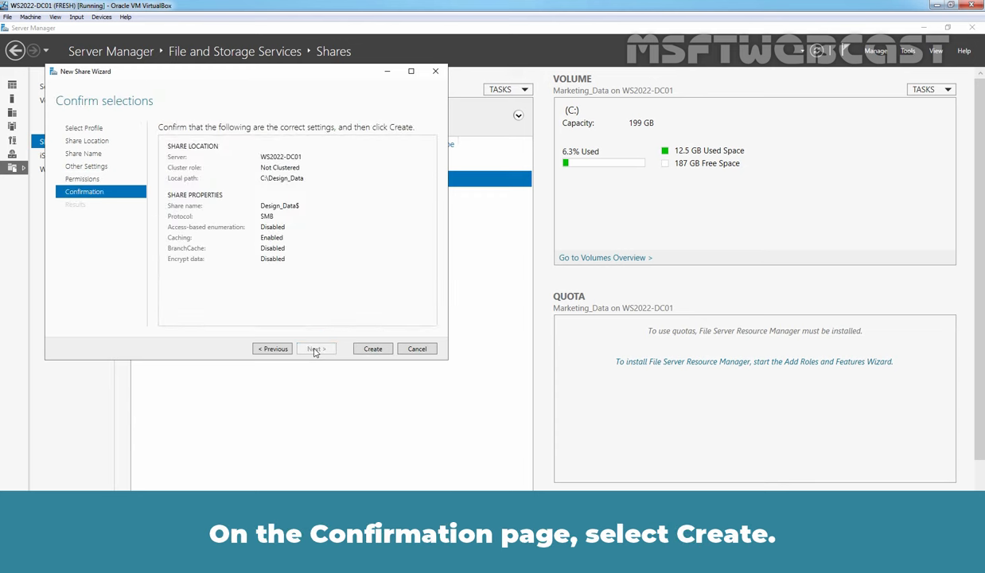
click(371, 349)
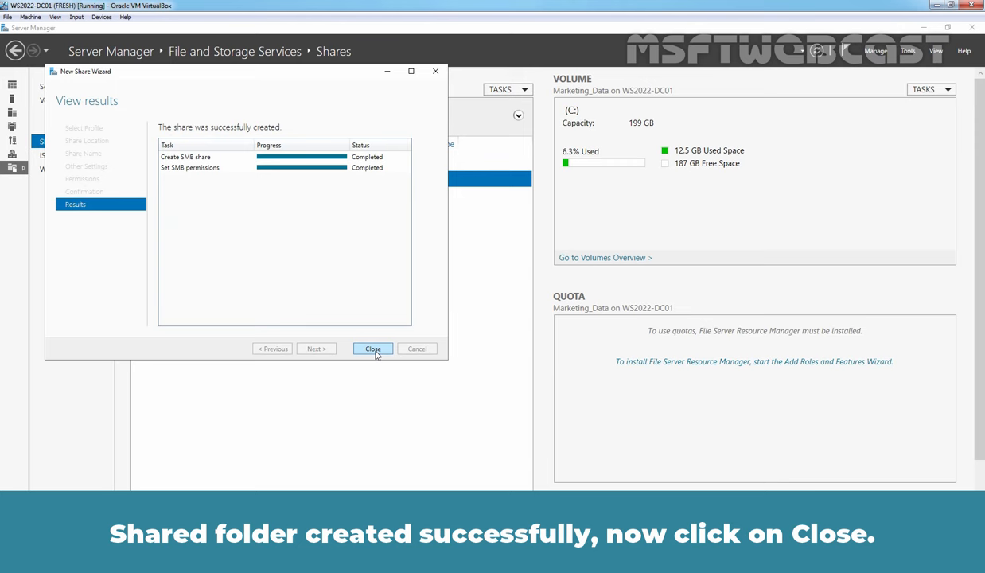
click(372, 348)
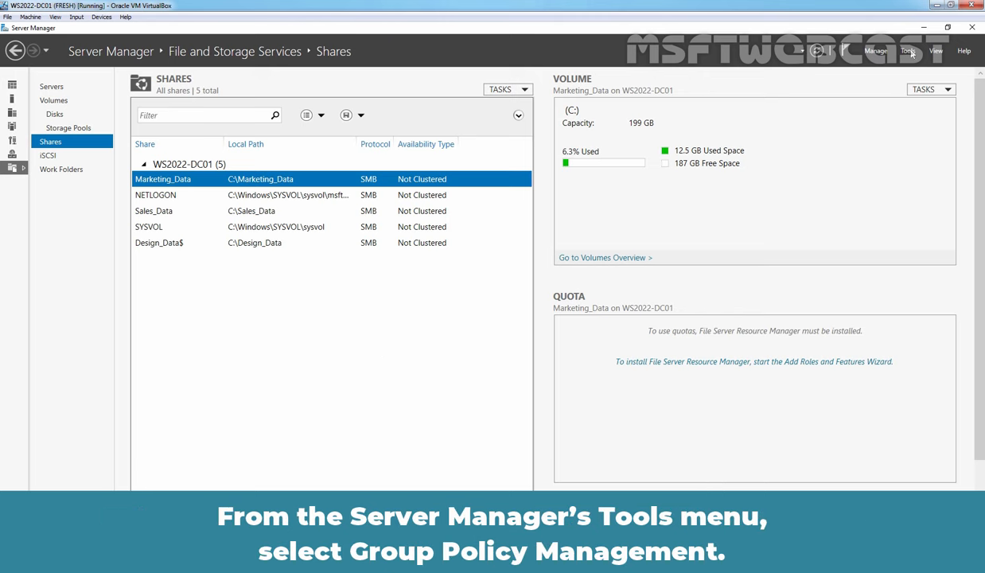
click(907, 49)
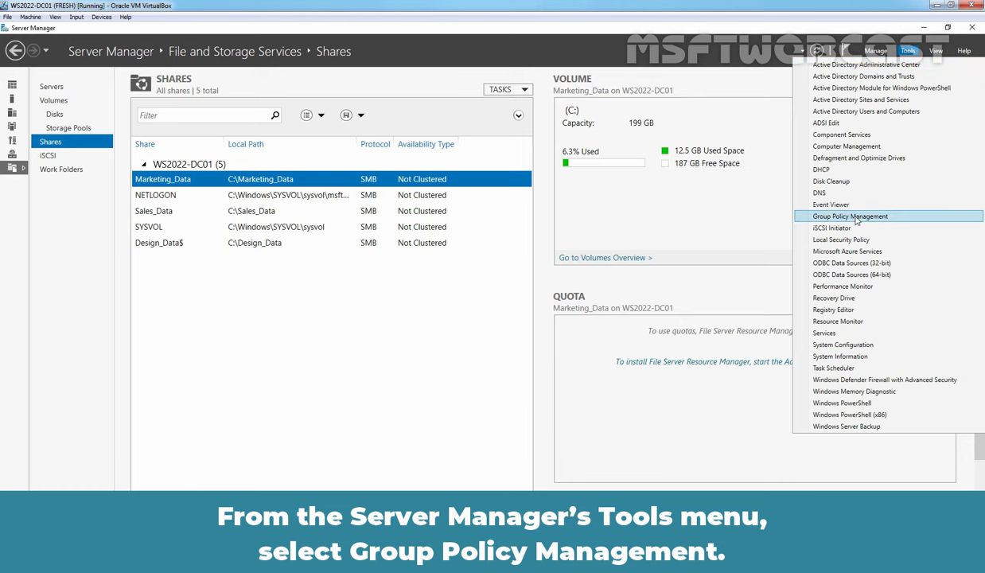
- Create a new GPO named Folder Redirection GPO under Group Policy Objects and select it
click(849, 216)
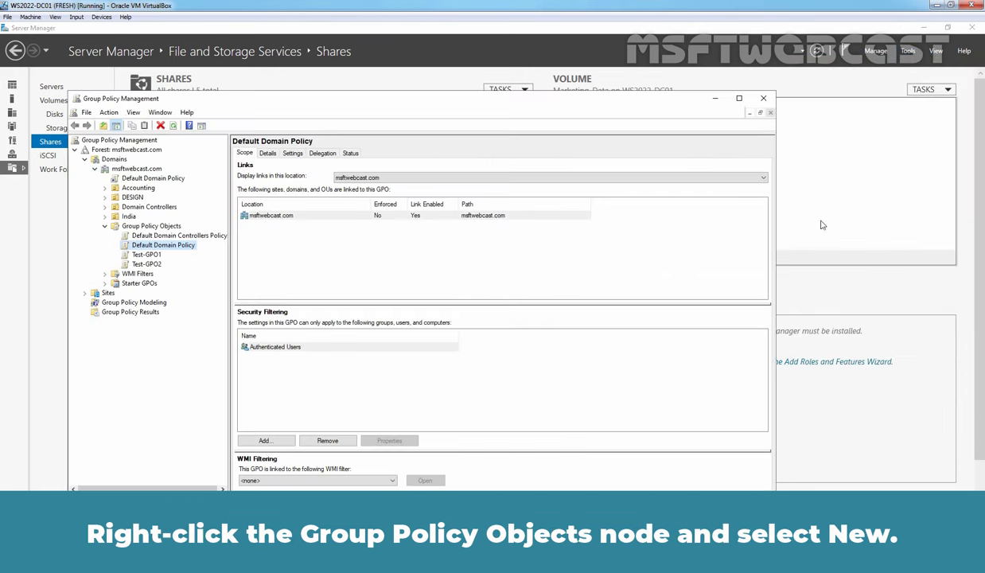
right_click(150, 226)
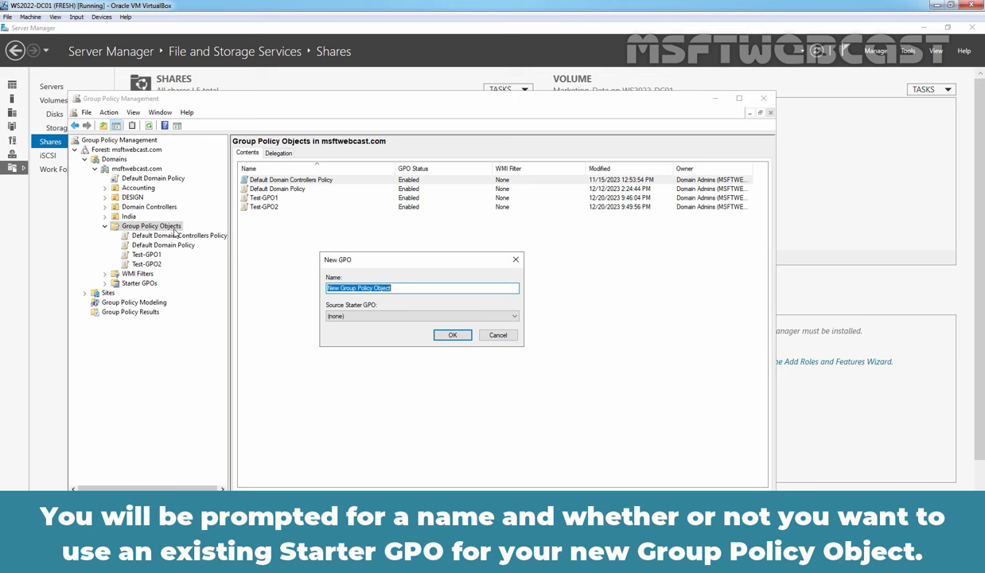
text(Folder Redirection GPO)
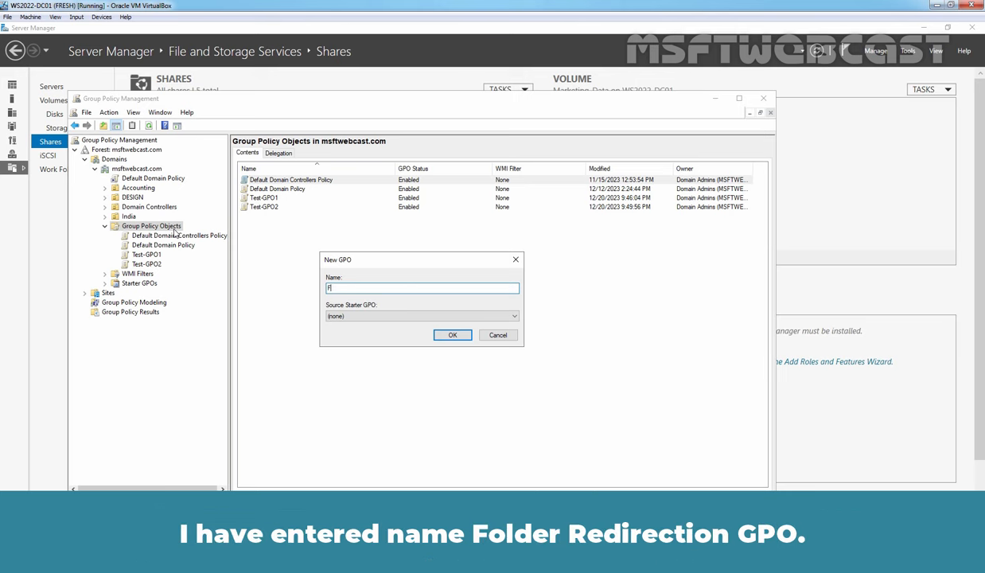
text(Folder Redirection GPO)
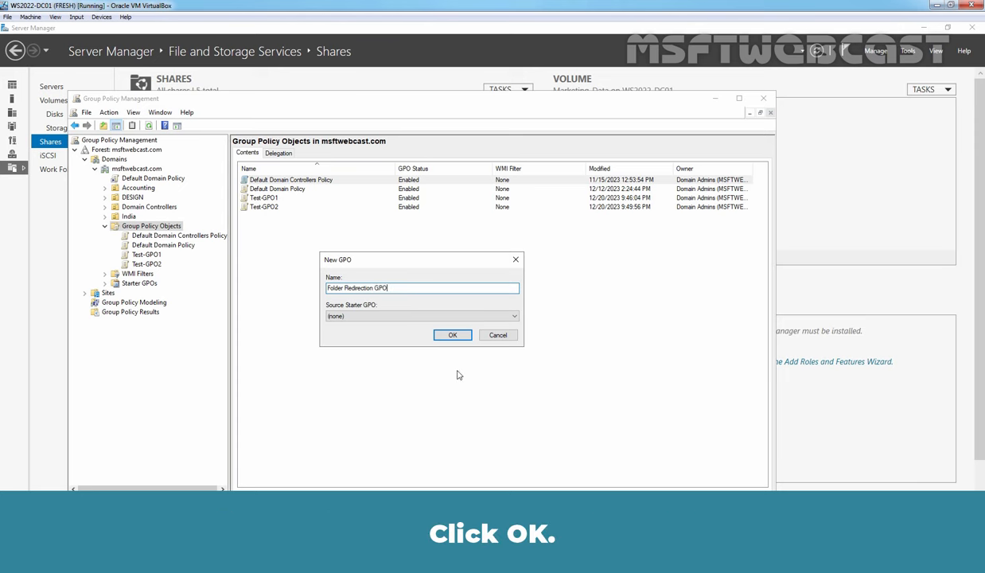
click(452, 334)
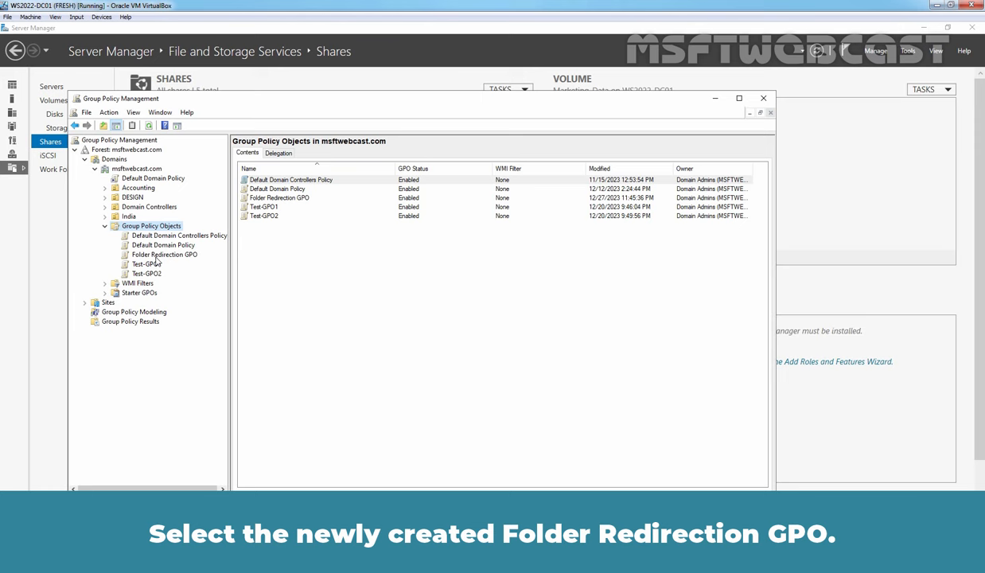
click(166, 254)
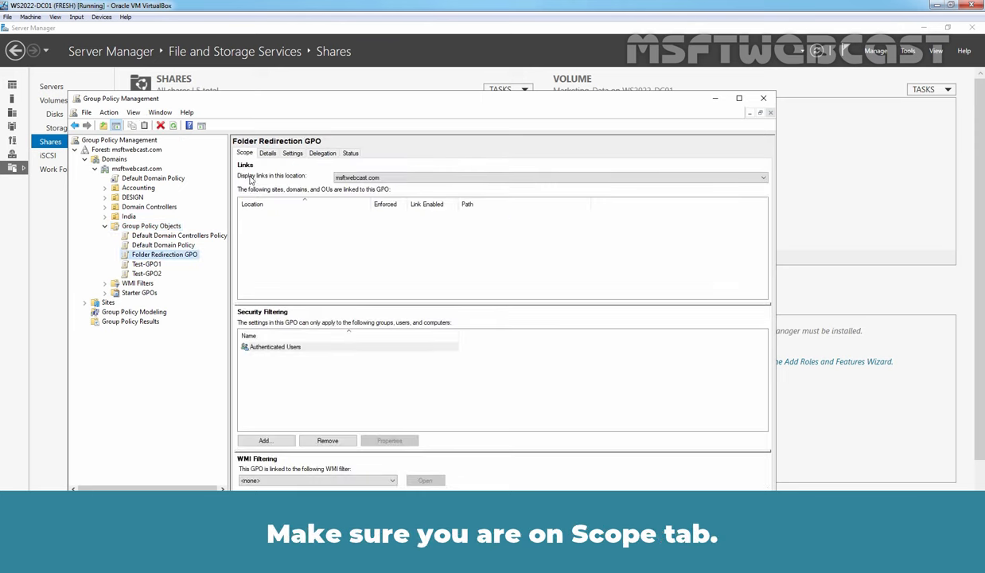
mouse_move(251, 181)
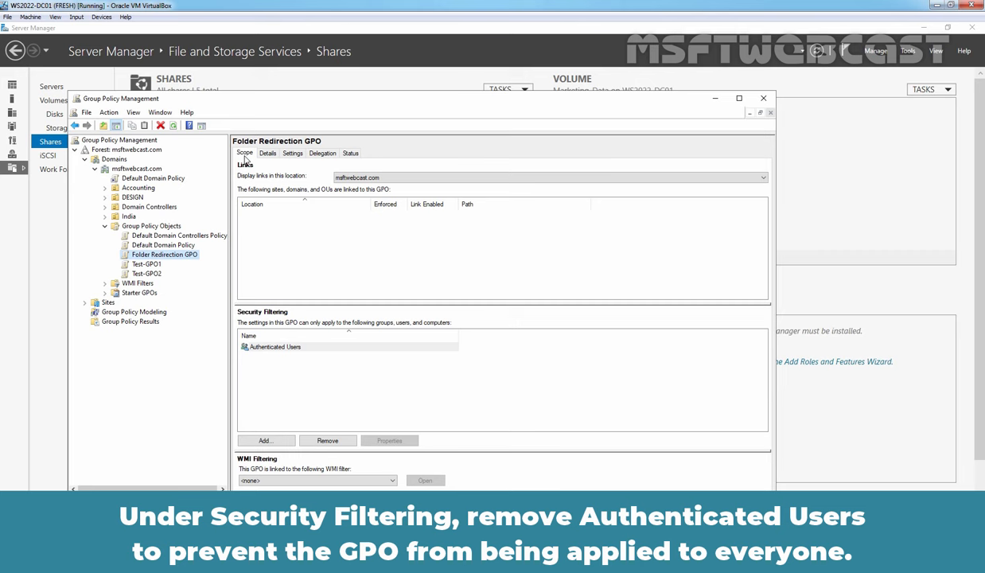
mouse_move(288, 188)
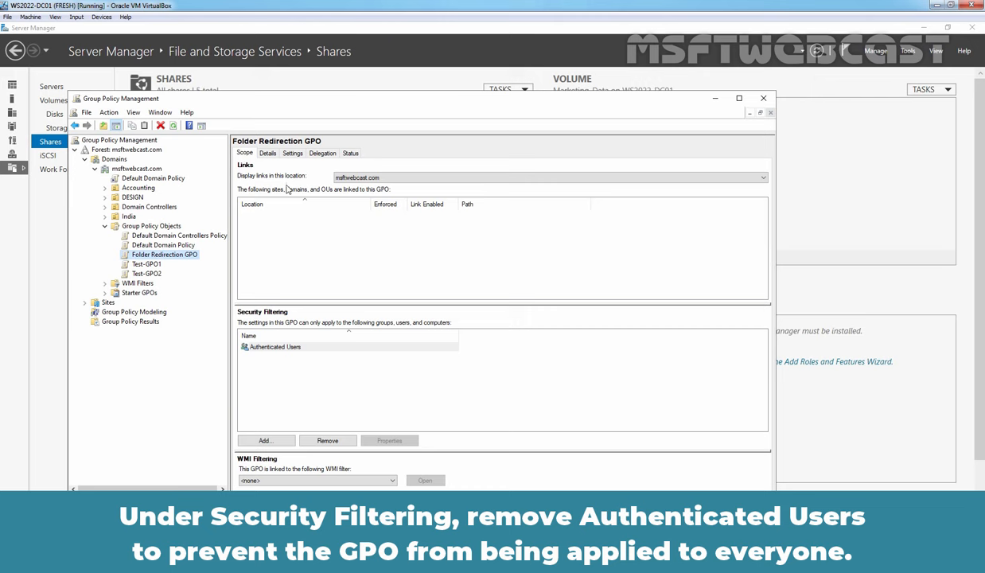
- Remove Authenticated Users from the GPO's security filtering and start adding a group
click(328, 440)
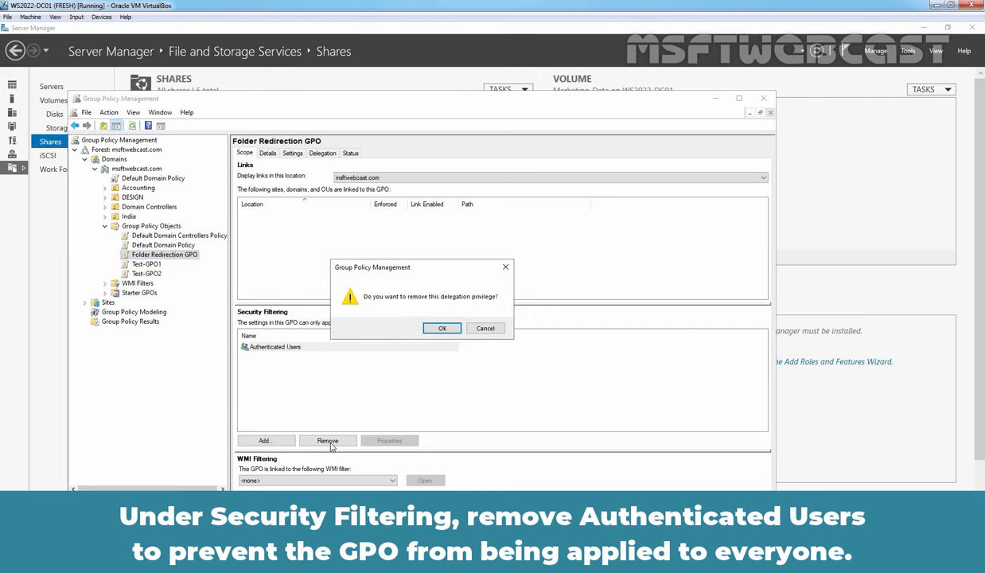
click(442, 328)
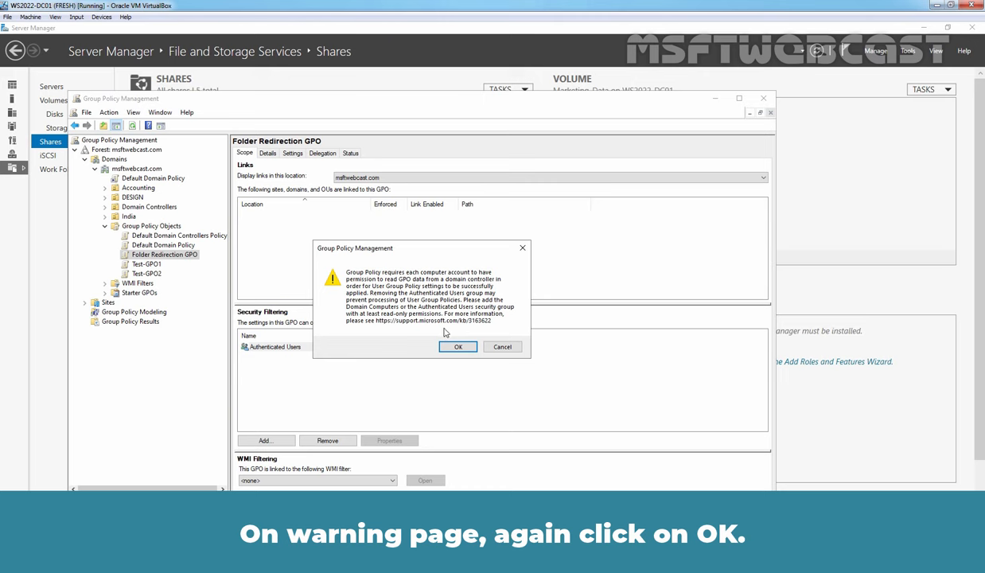
click(458, 347)
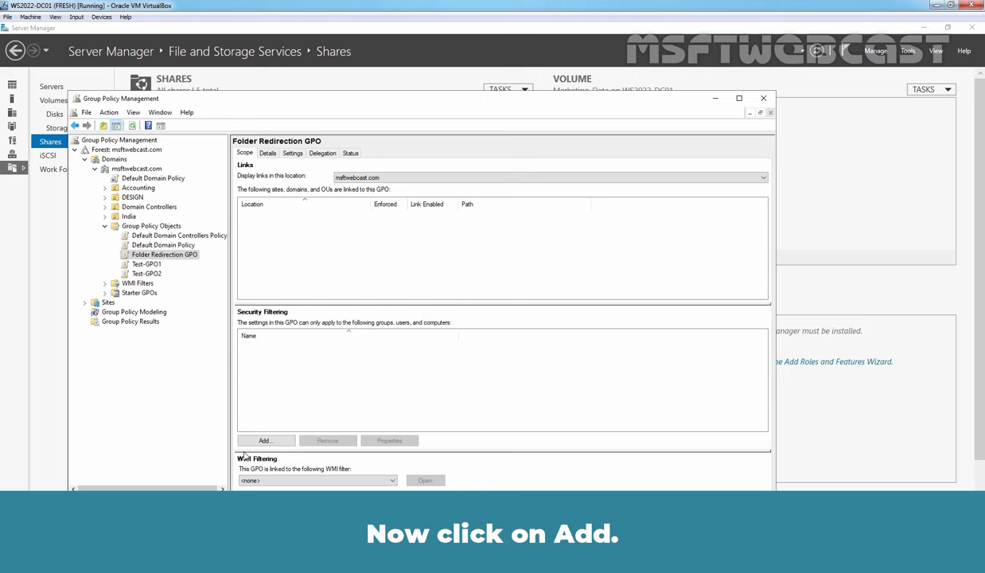
click(264, 440)
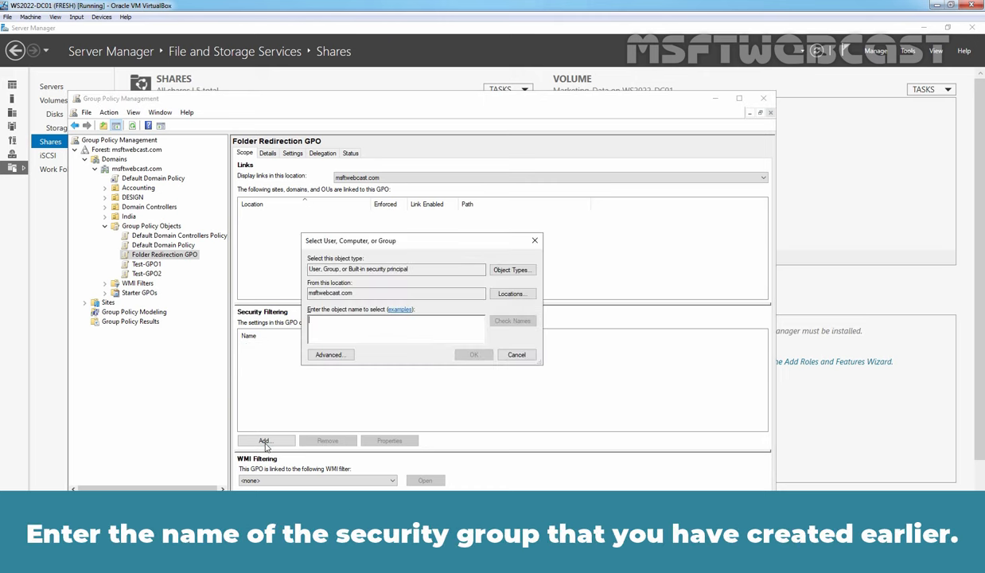